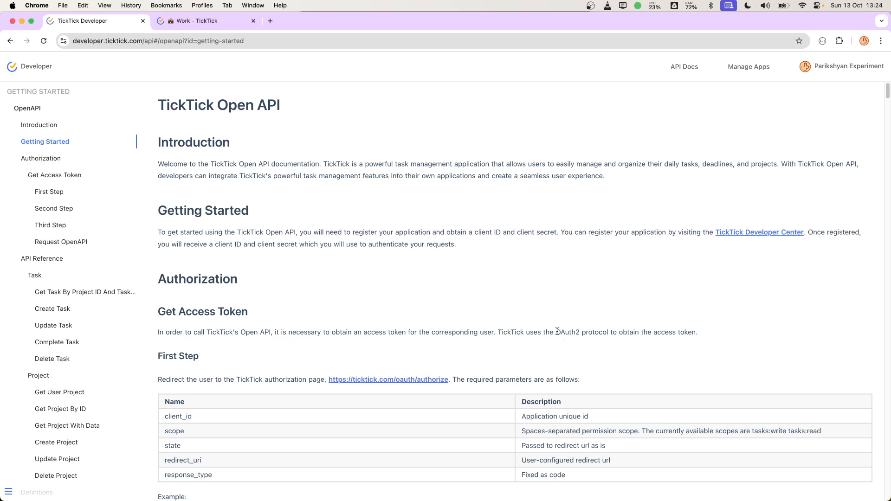
# Mark 'OAuth2 protocol', browse TickTick's Shopping and Work lists, then return to the Open API docs.
pyautogui.doubleClick(568, 332)
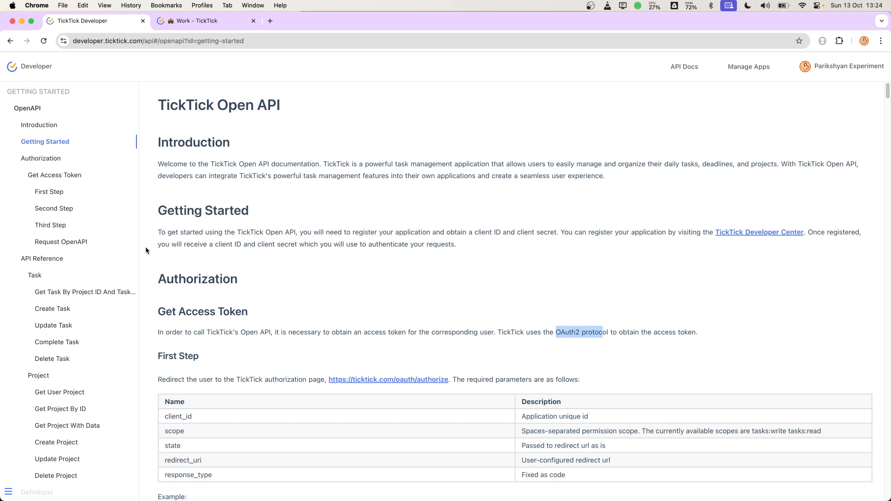
pyautogui.click(207, 21)
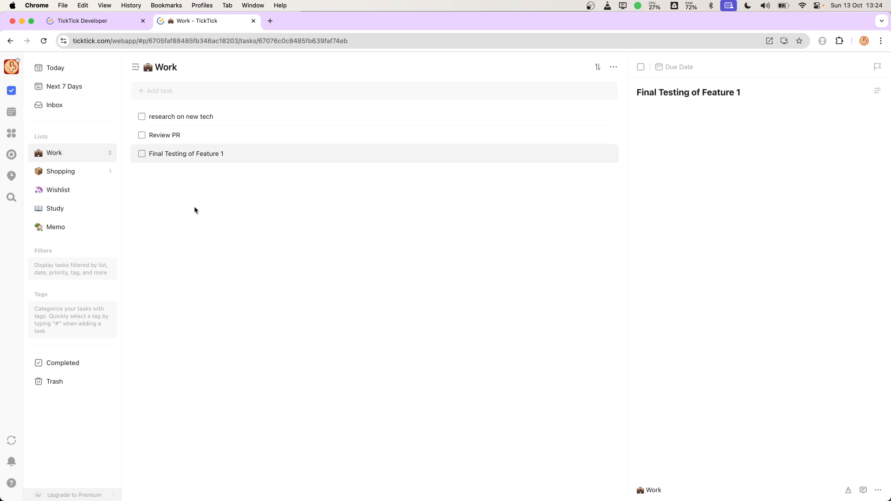
pyautogui.moveTo(192, 238)
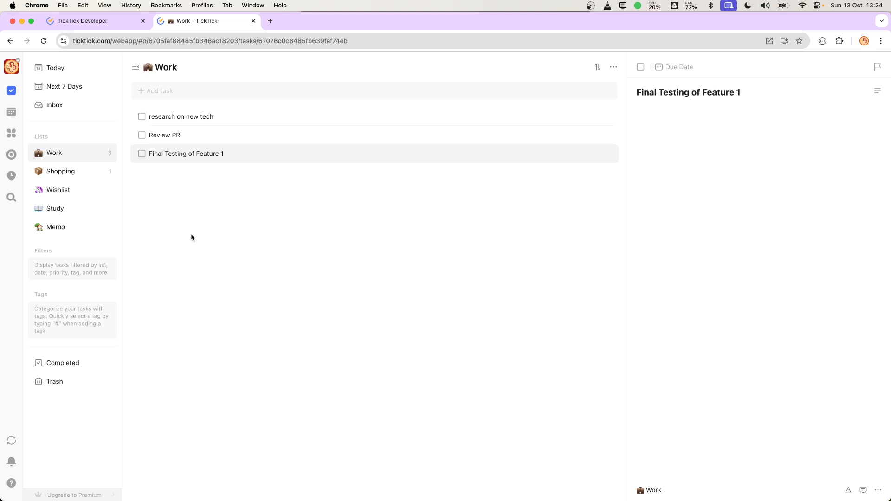
pyautogui.moveTo(212, 94)
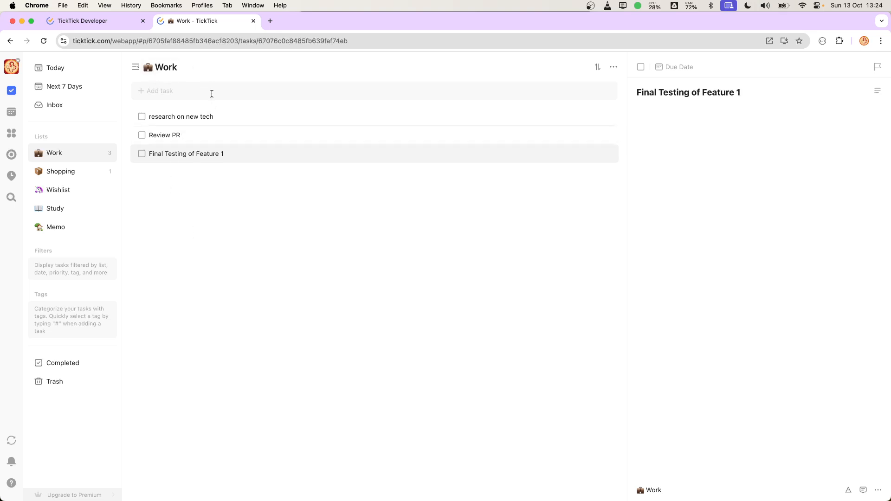
pyautogui.moveTo(224, 107)
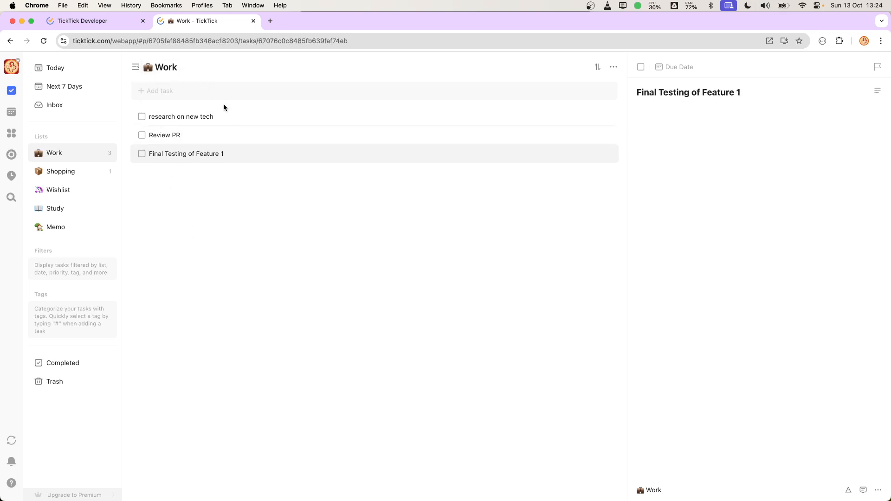
pyautogui.click(60, 171)
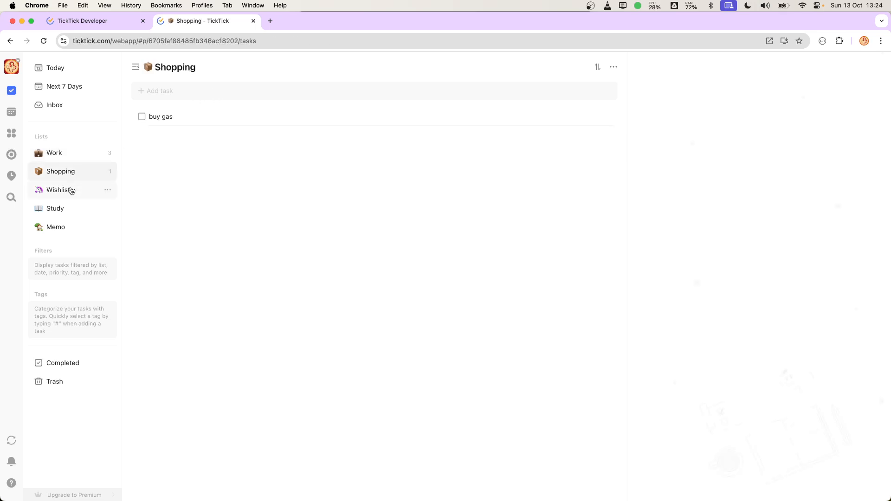
pyautogui.click(54, 153)
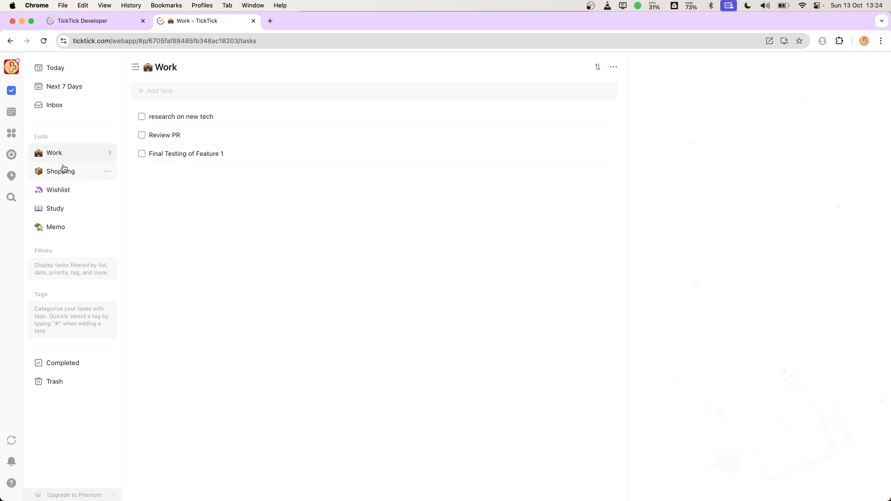
pyautogui.click(270, 21)
pyautogui.write('life')
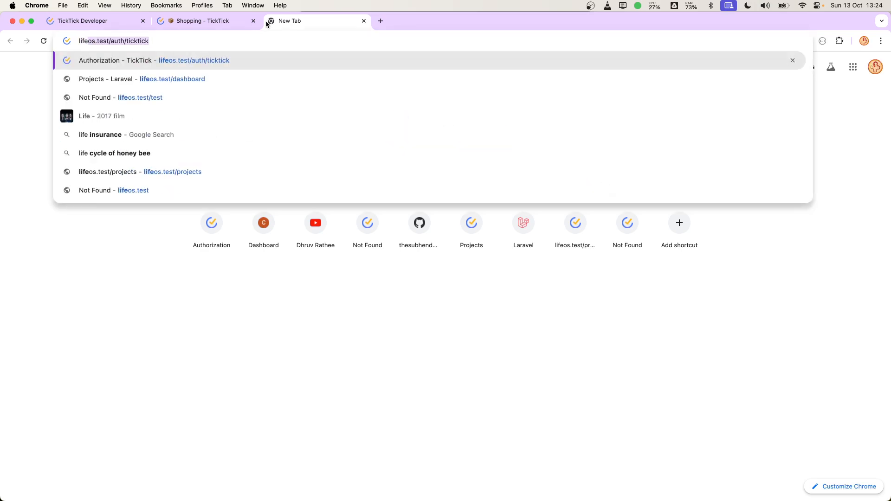
pyautogui.click(79, 21)
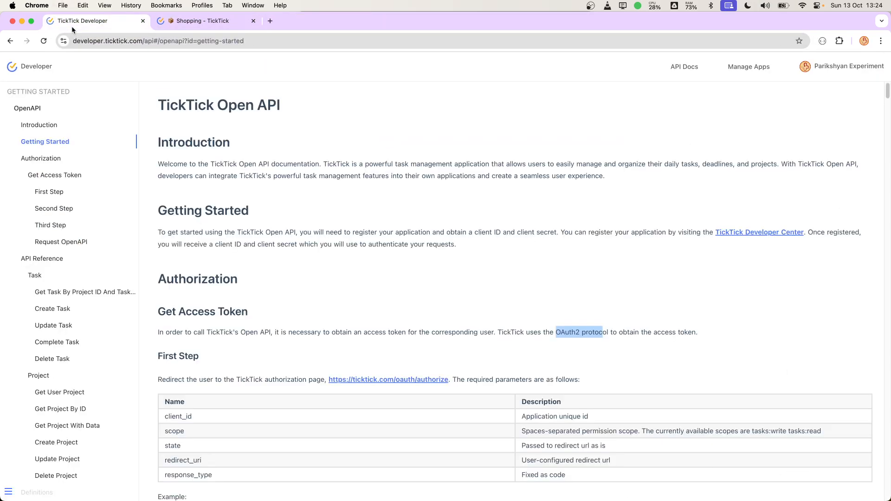
# Read the Open API authorization steps and mark the code parameter in the Second Step table.
pyautogui.scroll(-3)
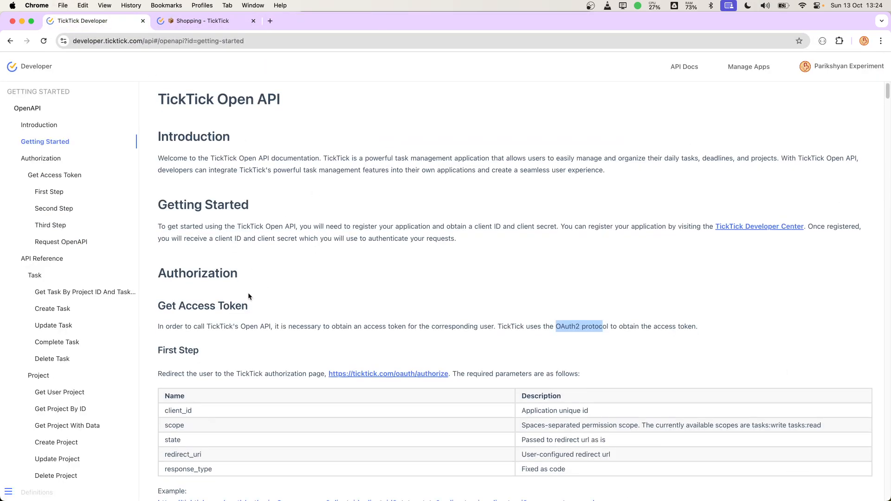
pyautogui.scroll(-3)
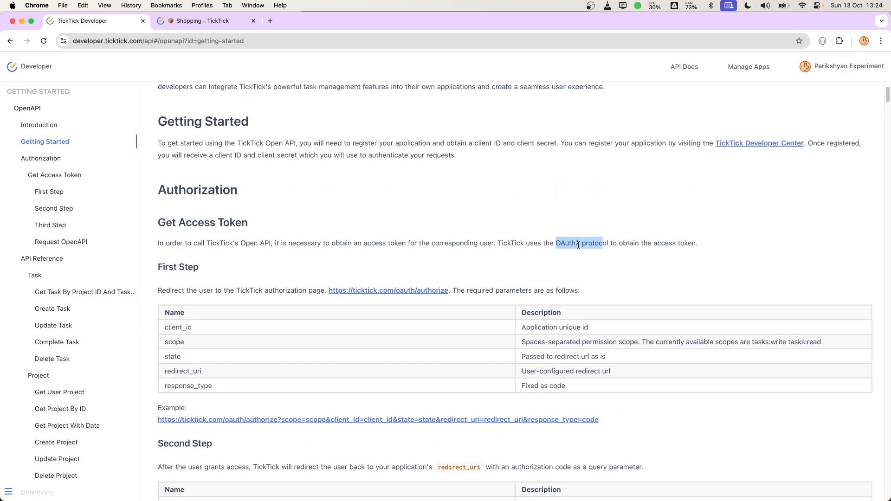
pyautogui.moveTo(456, 257)
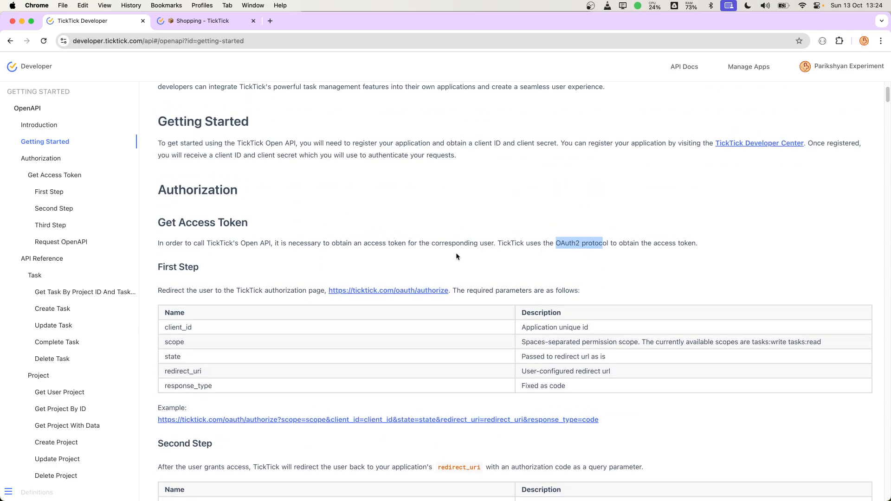
pyautogui.moveTo(259, 253)
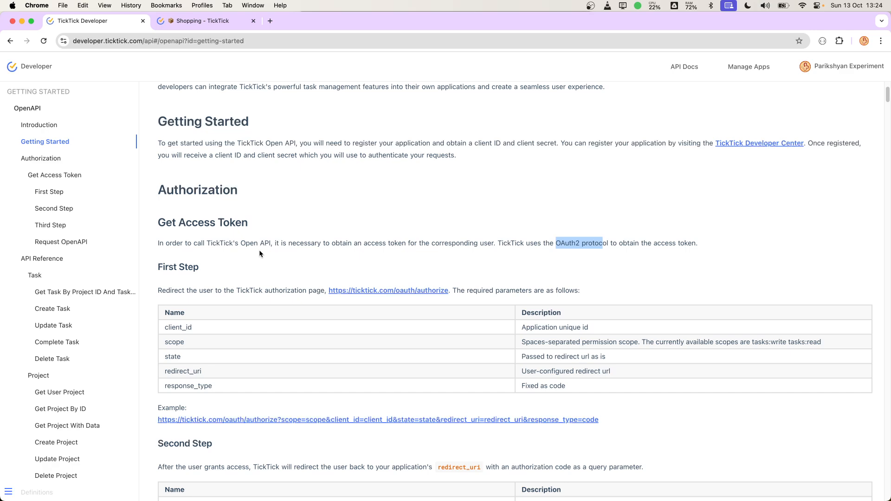
pyautogui.scroll(3)
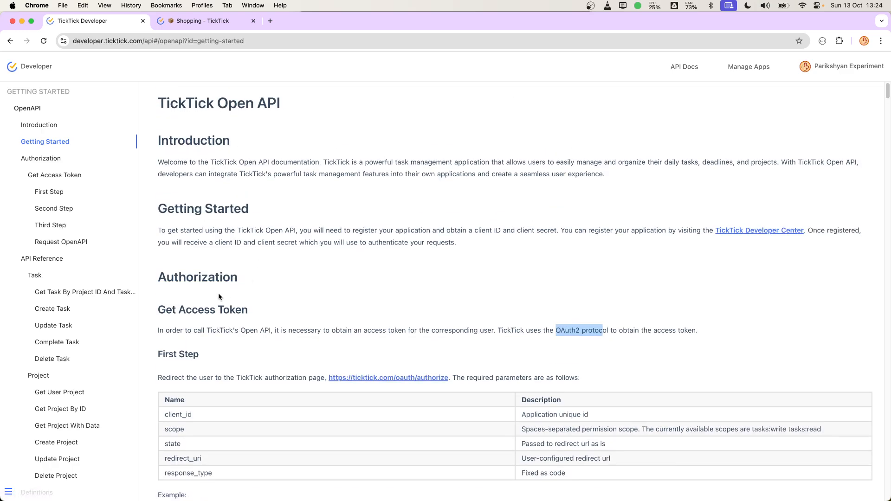
pyautogui.scroll(-3)
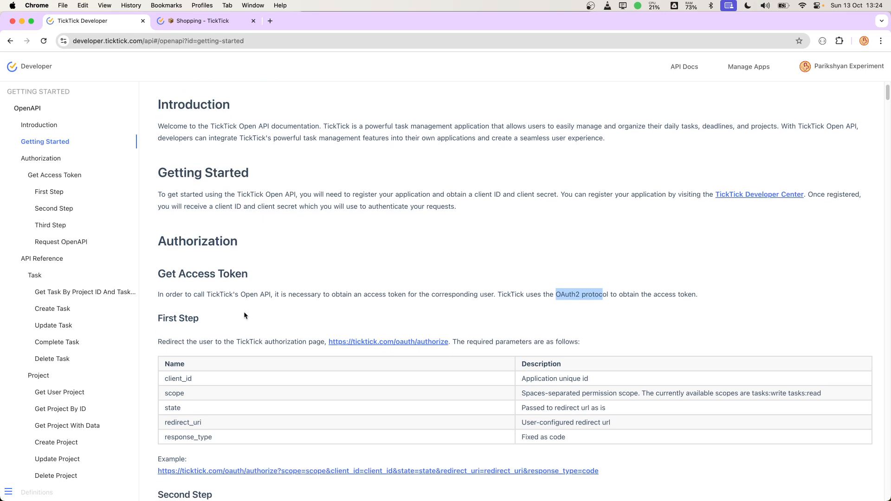
pyautogui.moveTo(234, 262)
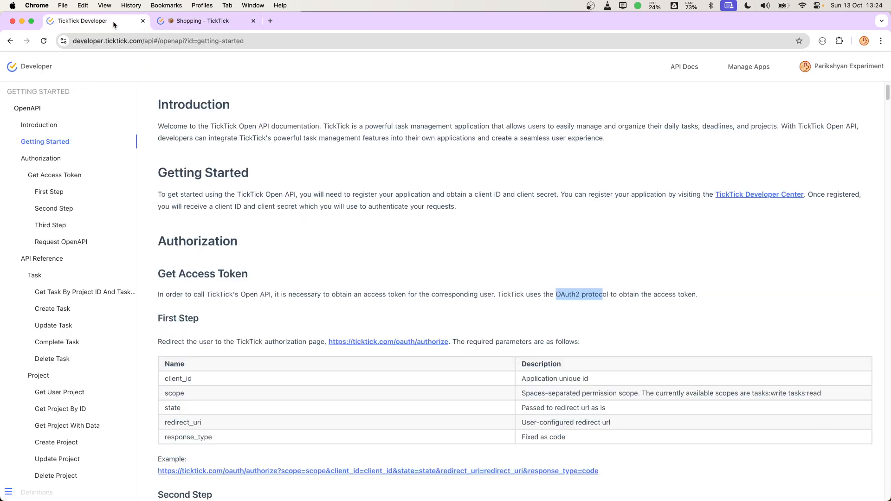
pyautogui.moveTo(260, 248)
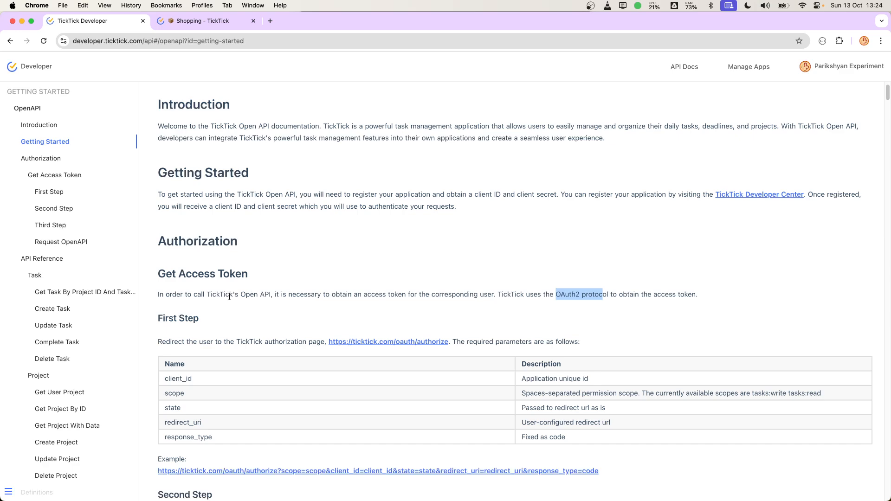
pyautogui.click(205, 21)
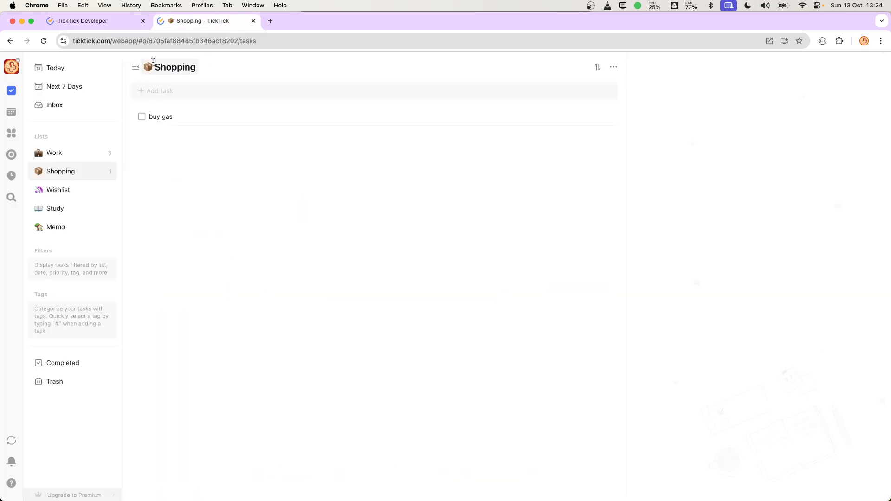
pyautogui.click(82, 20)
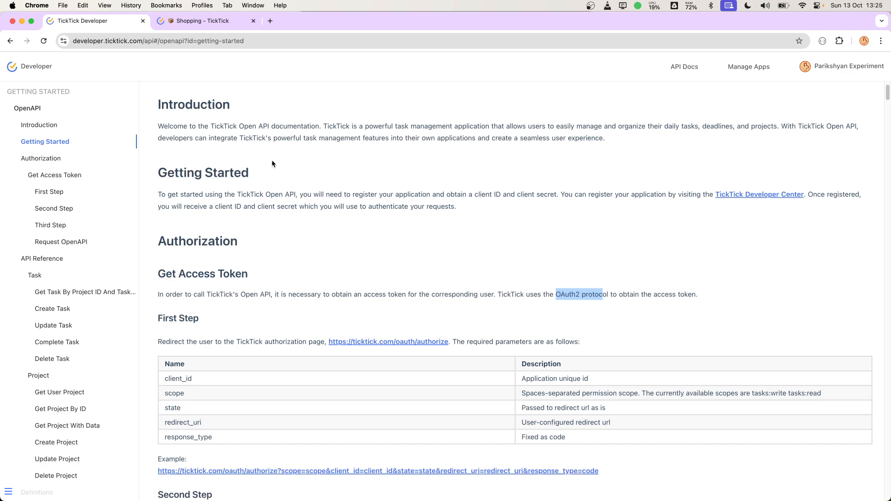
pyautogui.scroll(-3)
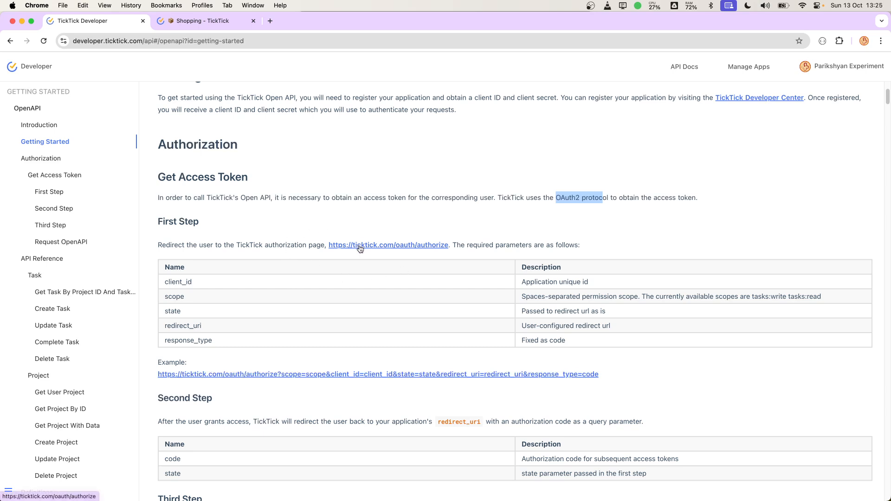
pyautogui.moveTo(438, 209)
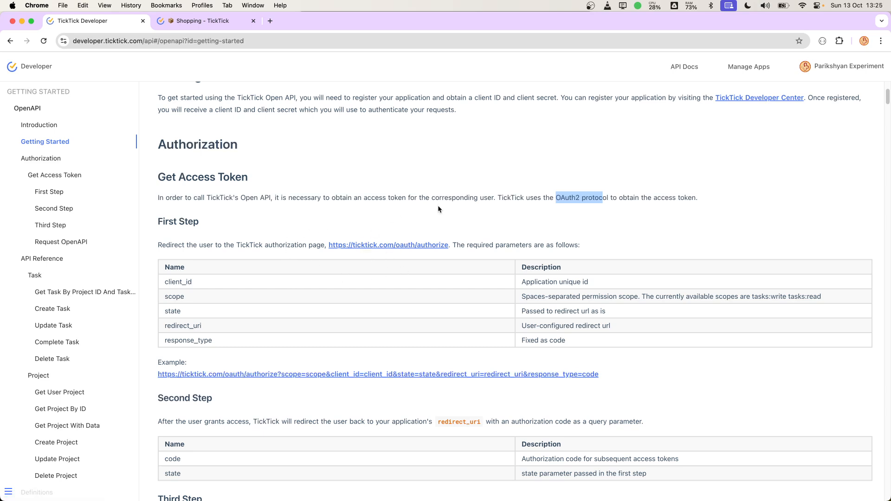
pyautogui.moveTo(409, 259)
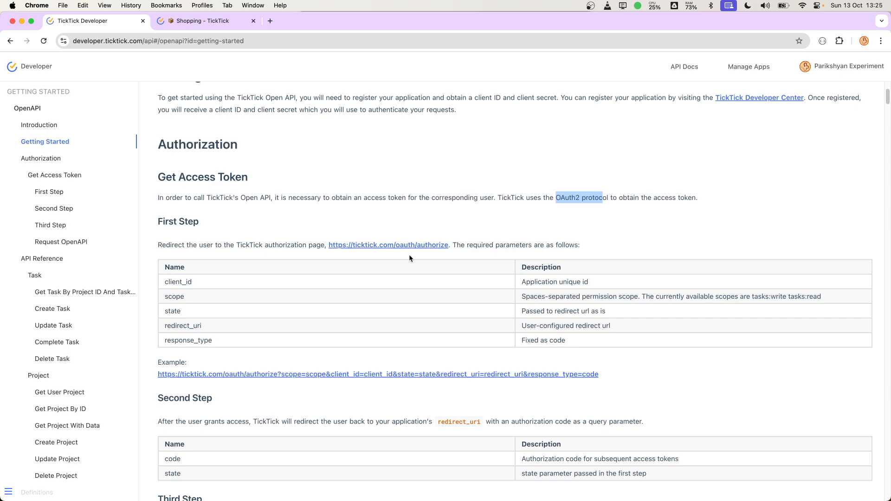
pyautogui.scroll(-3)
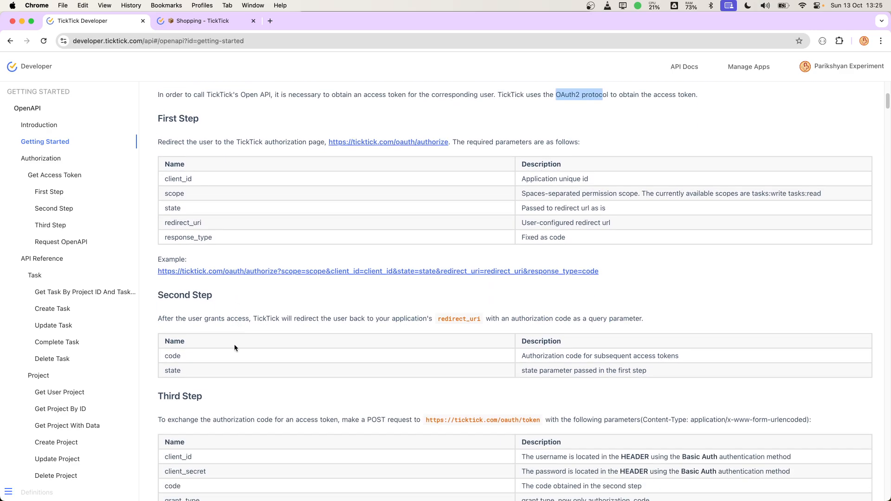
pyautogui.scroll(-3)
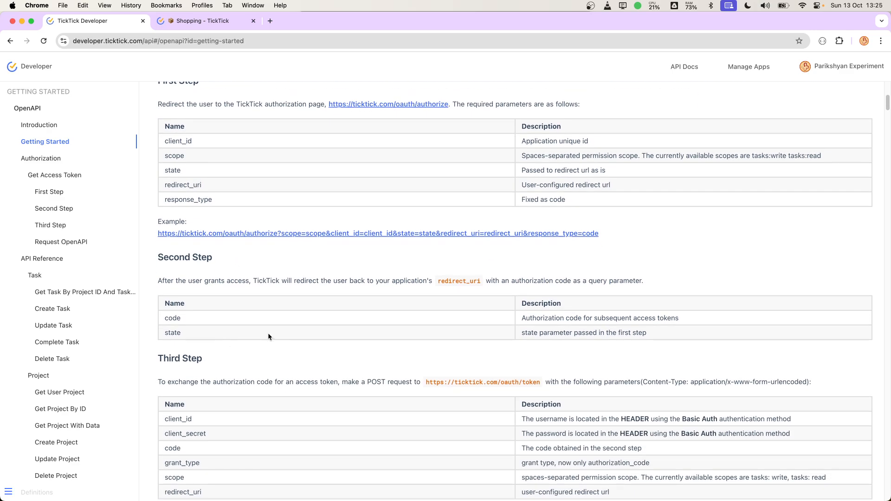
pyautogui.doubleClick(172, 318)
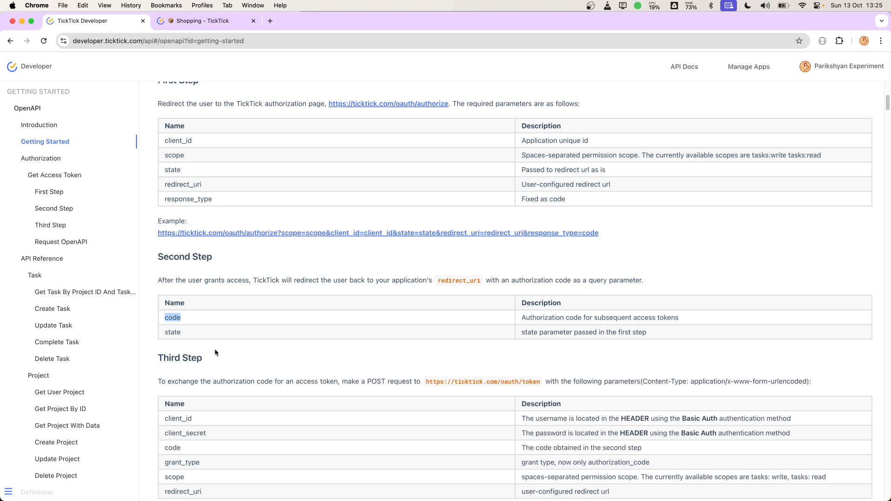
# Scroll further, then collapse and re-expand the project-details route body.
pyautogui.scroll(-3)
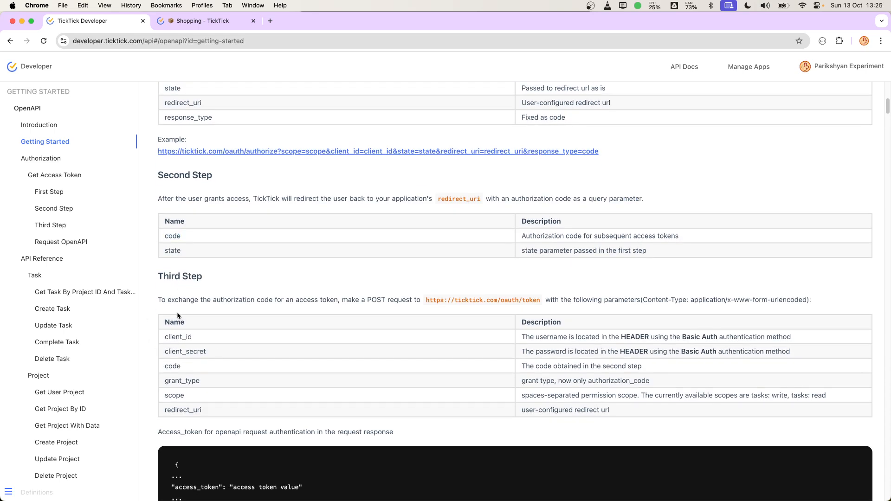
pyautogui.moveTo(245, 367)
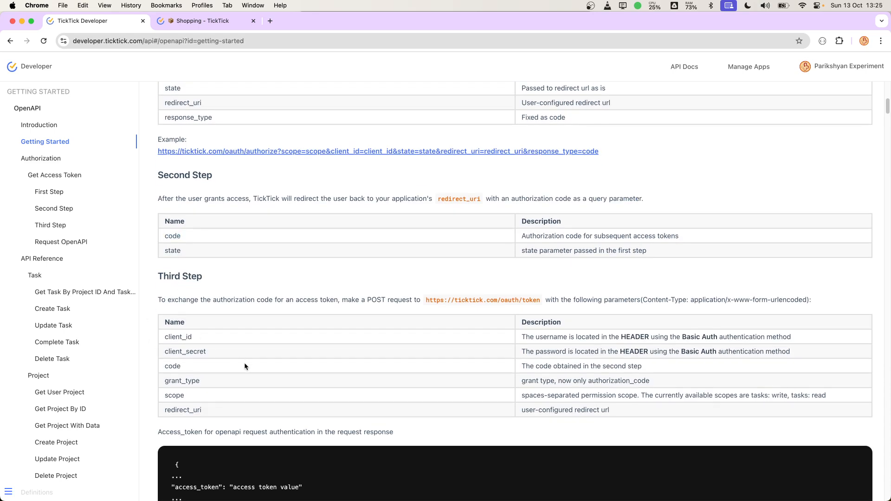
pyautogui.moveTo(168, 318)
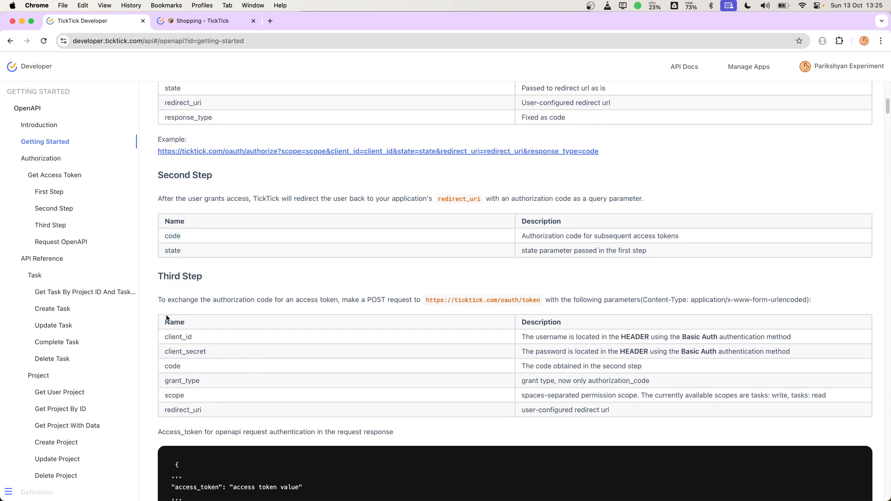
pyautogui.moveTo(194, 256)
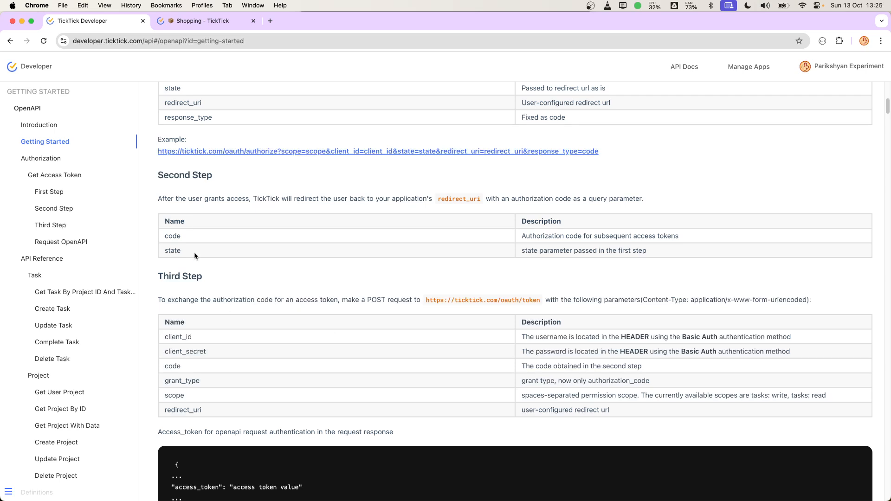
pyautogui.moveTo(286, 317)
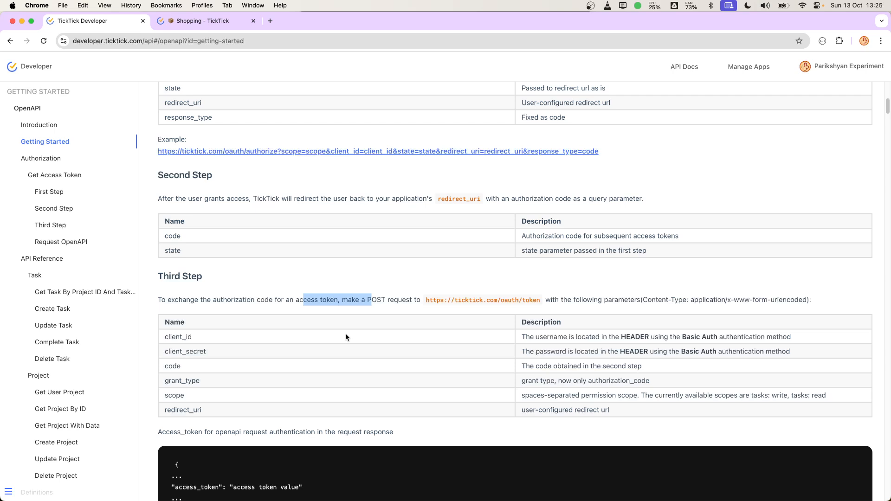
pyautogui.scroll(-3)
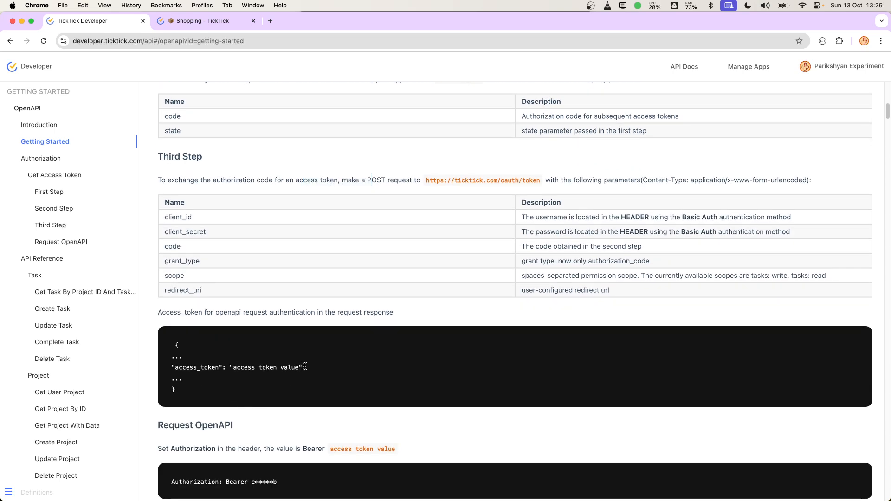
pyautogui.scroll(-3)
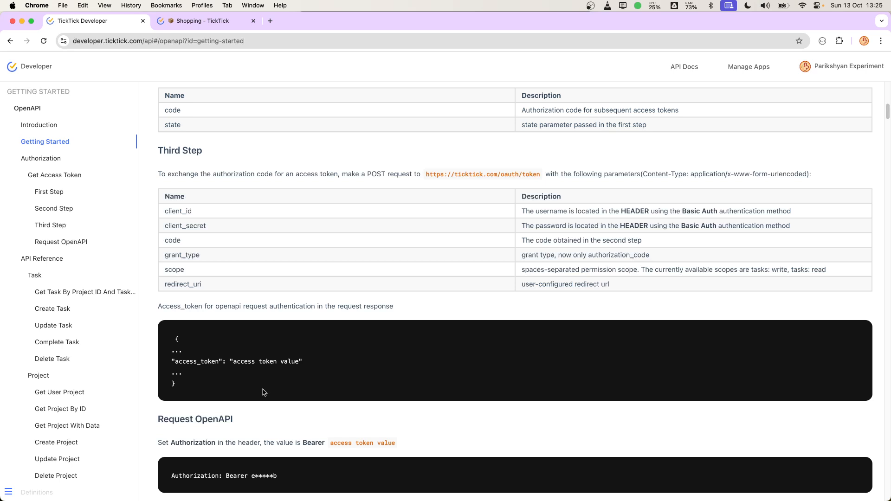
pyautogui.scroll(-3)
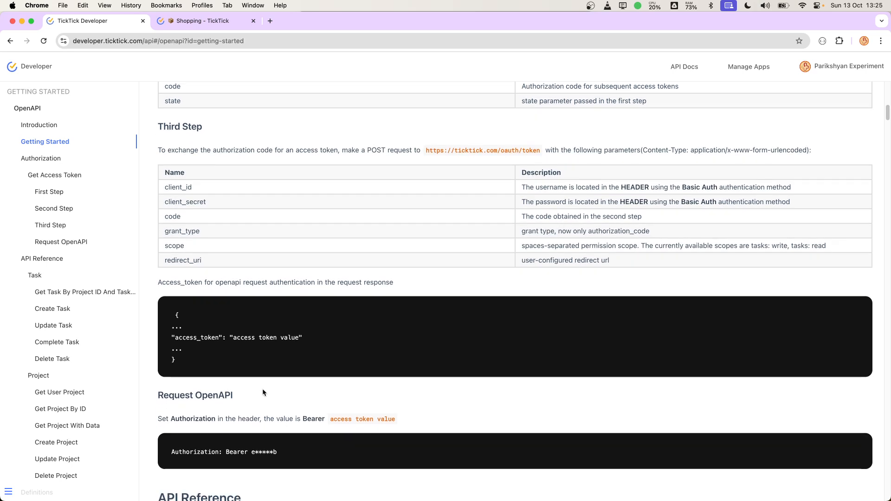
pyautogui.scroll(-3)
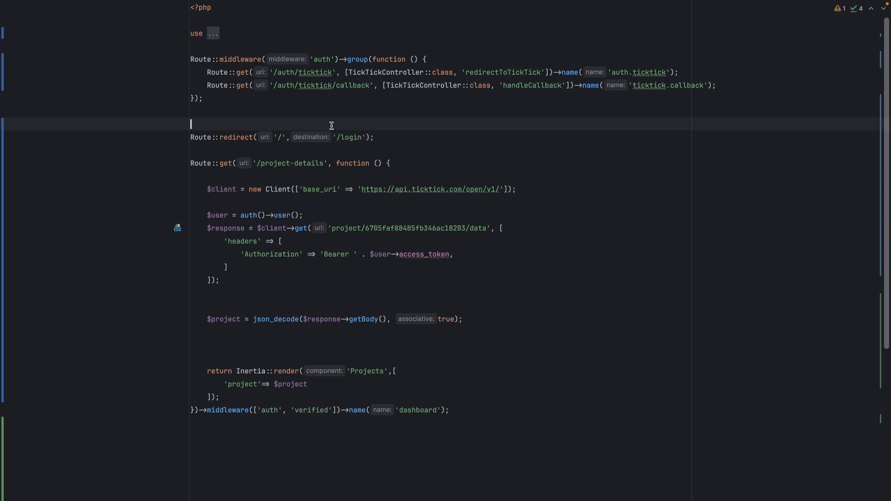
pyautogui.click(401, 85)
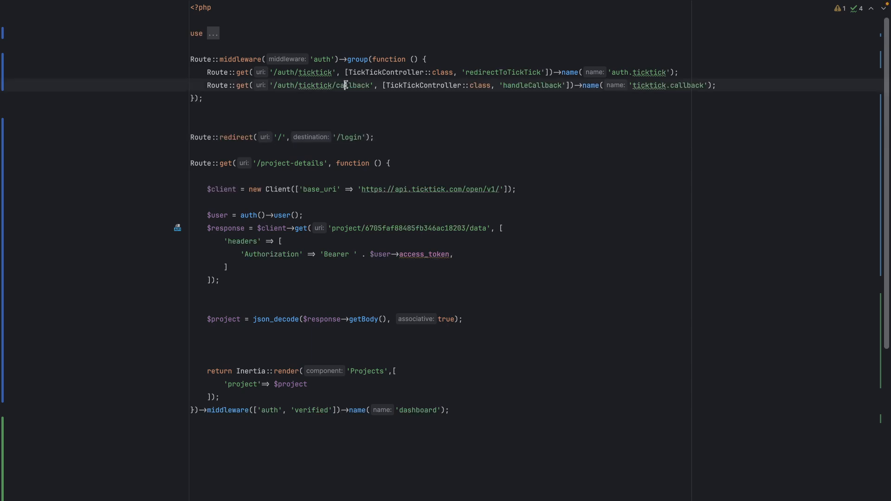
pyautogui.moveTo(316, 72)
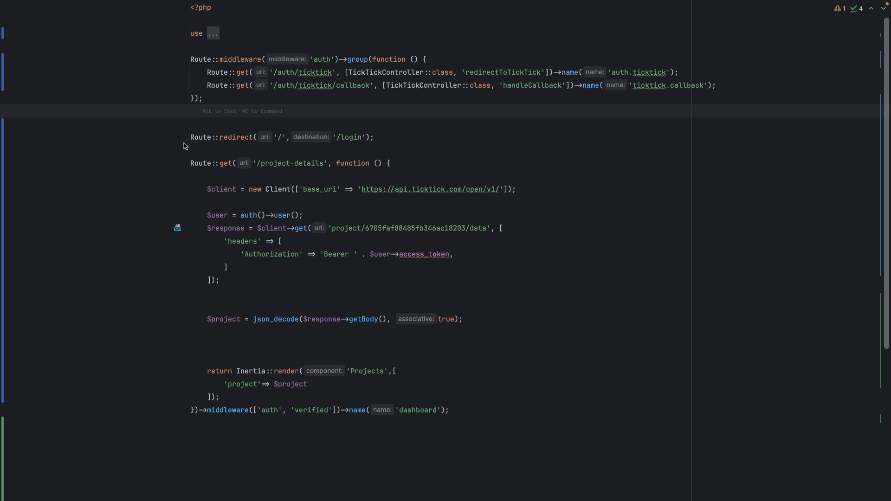
pyautogui.click(188, 163)
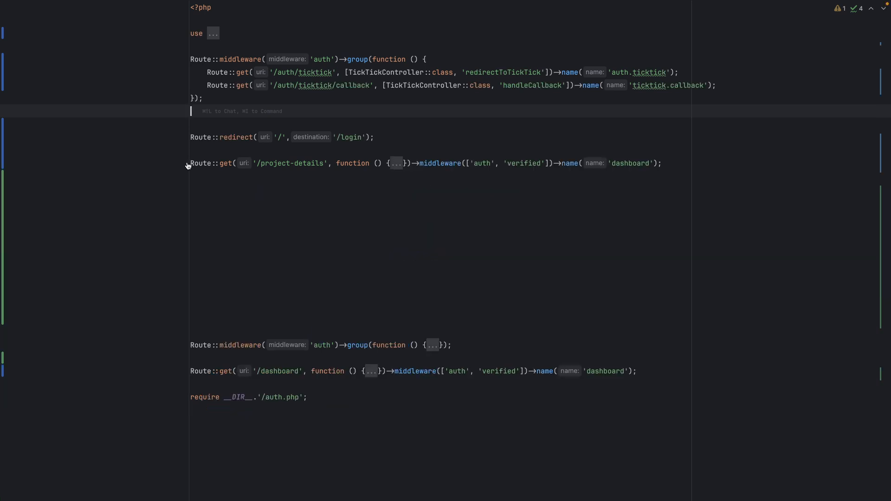
pyautogui.click(397, 163)
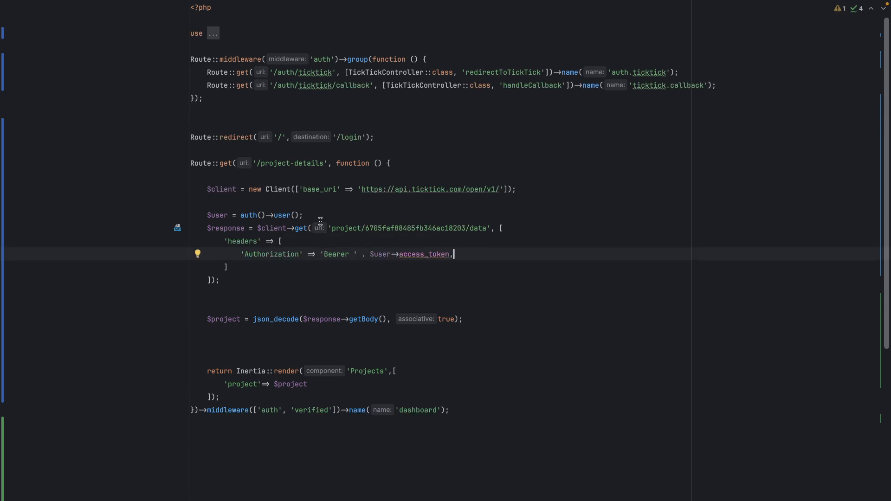
pyautogui.moveTo(380, 254)
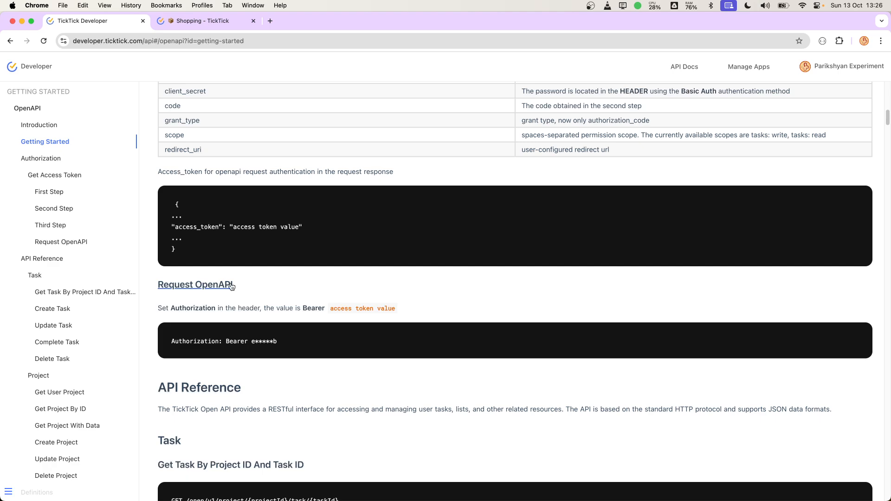
# Create a new developer app named sdsd from Manage Apps.
pyautogui.scroll(3)
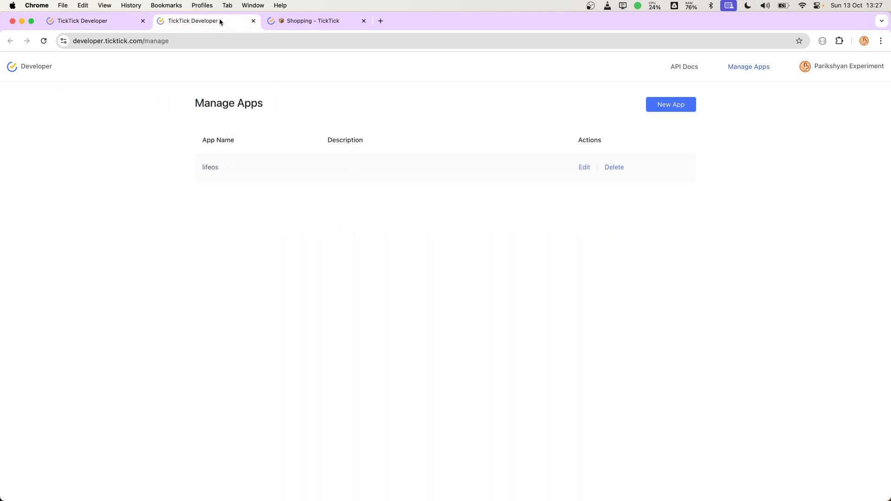
pyautogui.moveTo(678, 96)
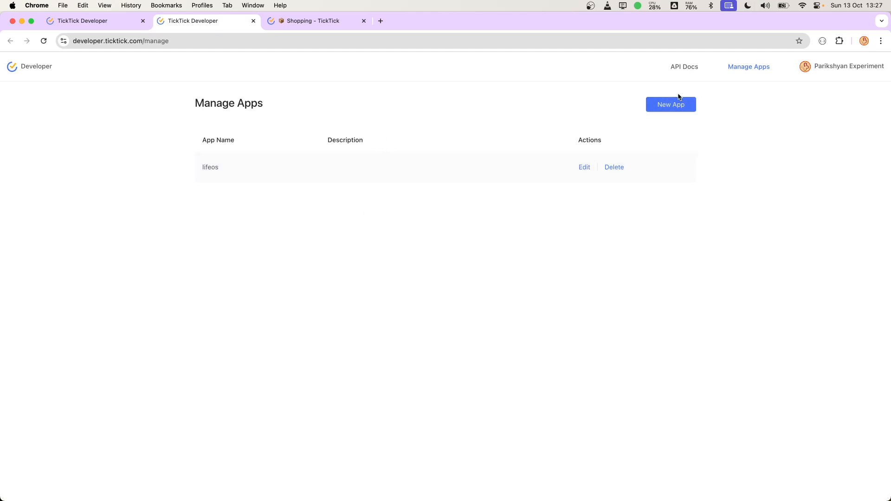
pyautogui.moveTo(693, 107)
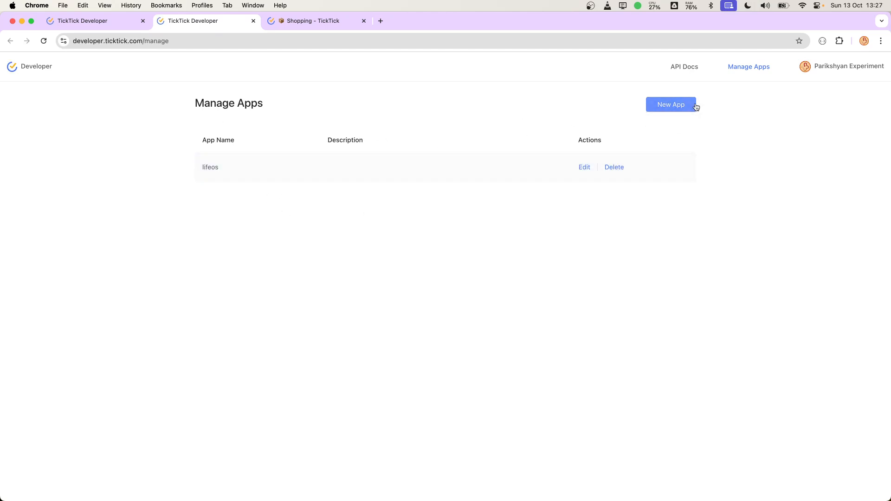
pyautogui.click(670, 105)
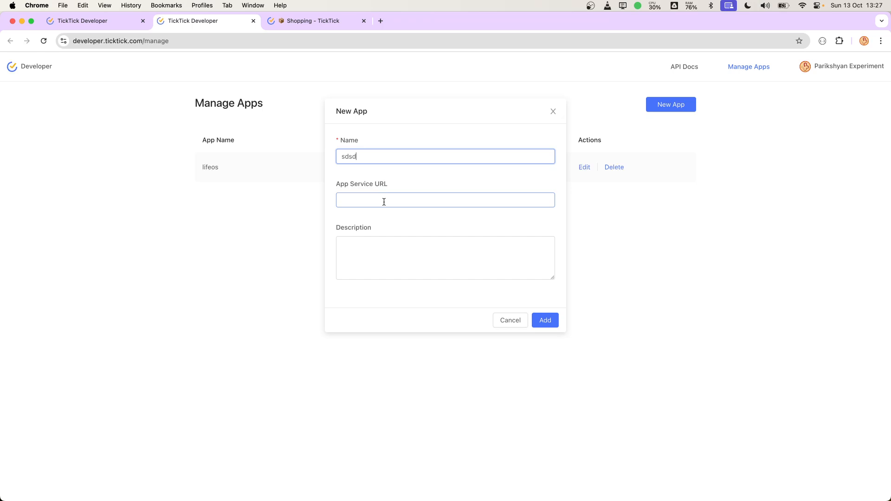
pyautogui.click(544, 320)
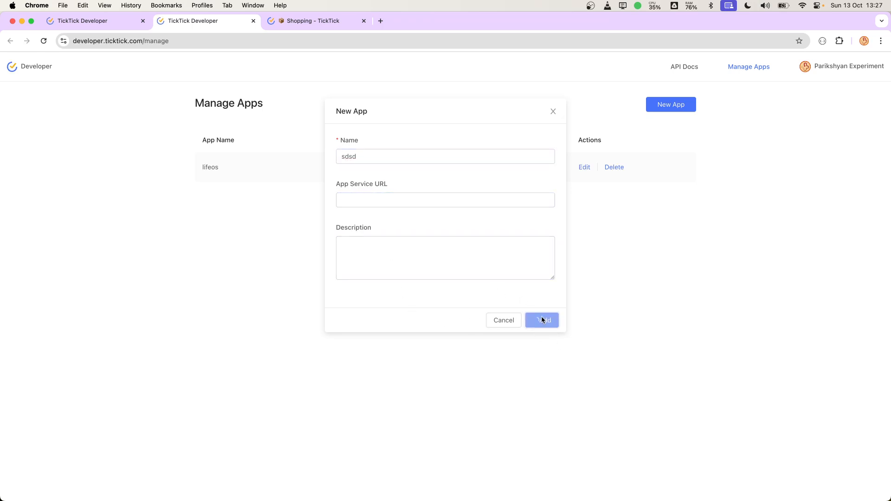
pyautogui.click(542, 320)
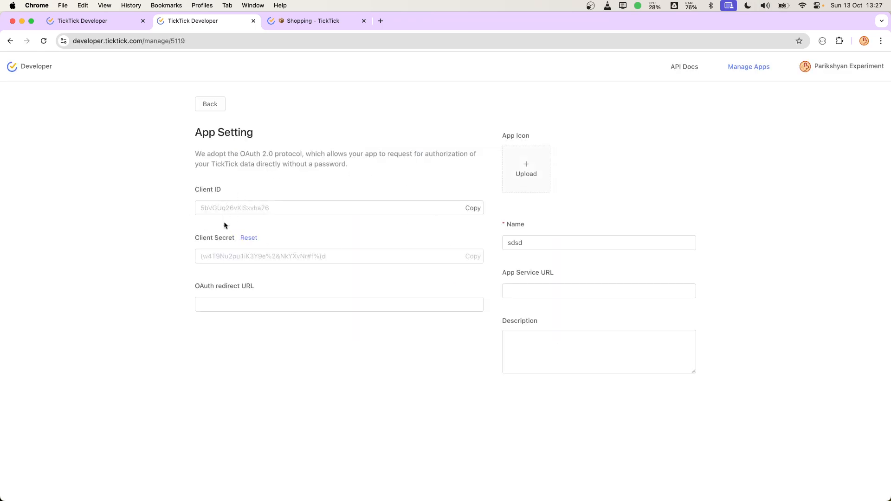
pyautogui.click(598, 290)
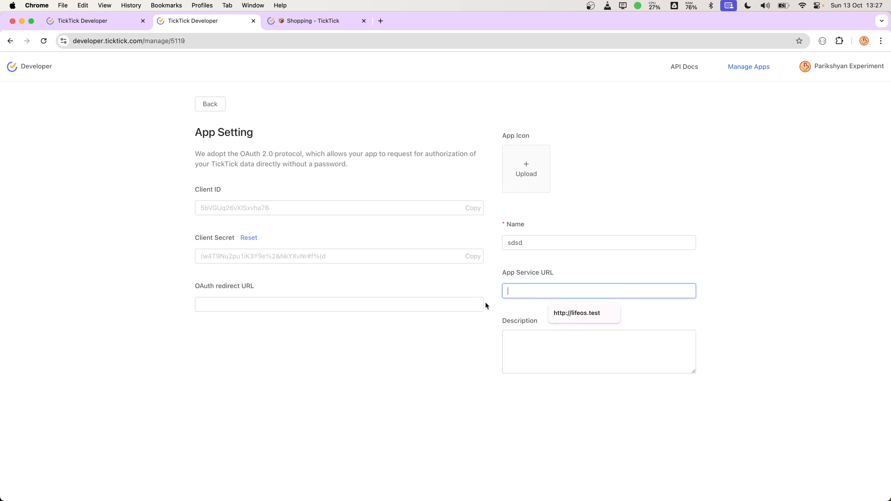
pyautogui.click(577, 313)
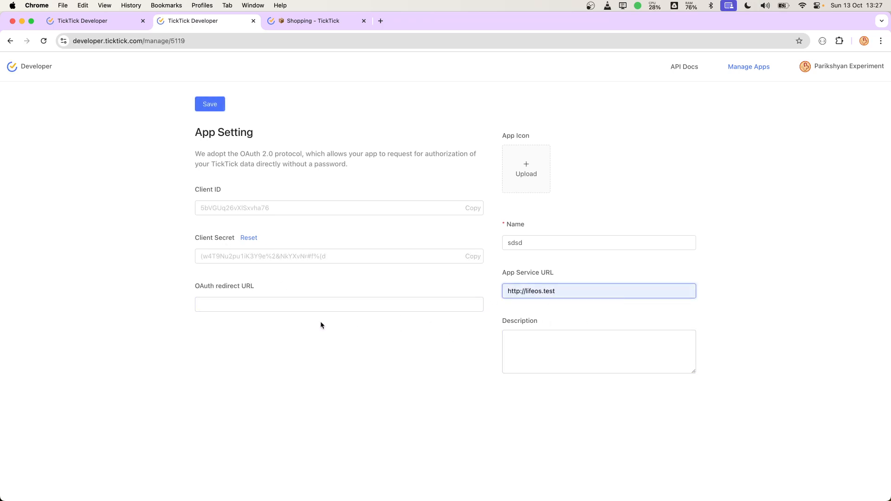
pyautogui.click(338, 304)
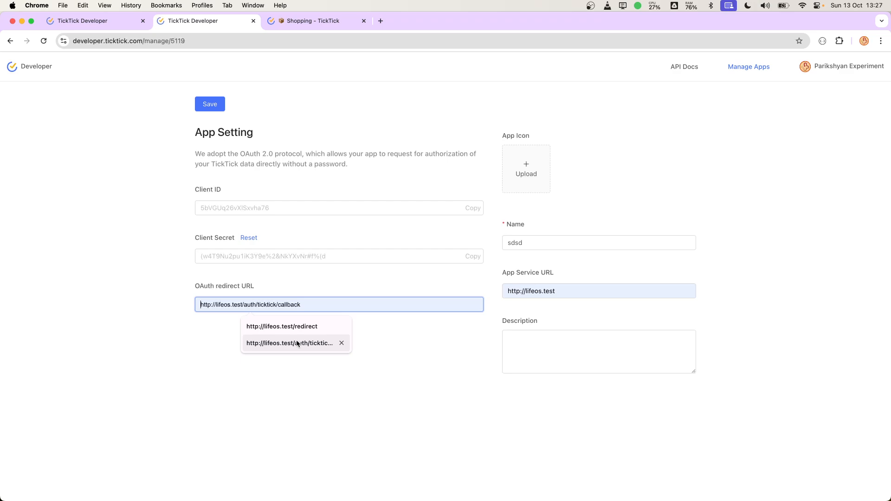
pyautogui.moveTo(298, 345)
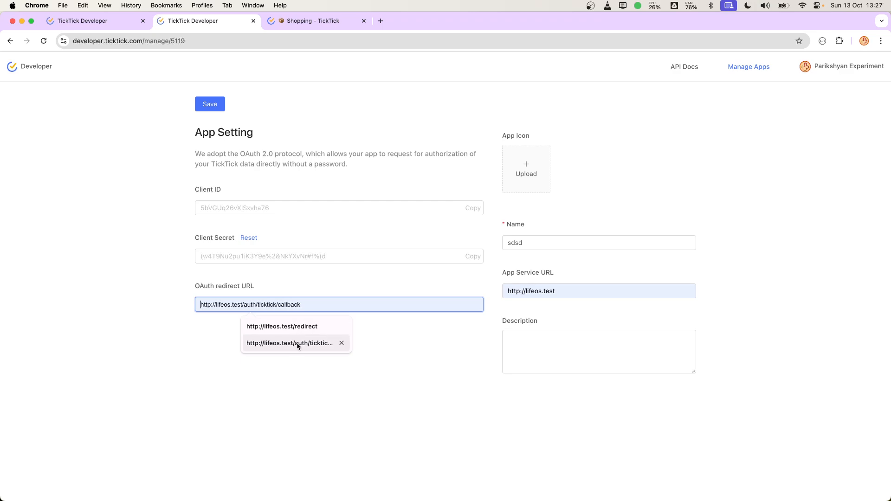
pyautogui.click(289, 342)
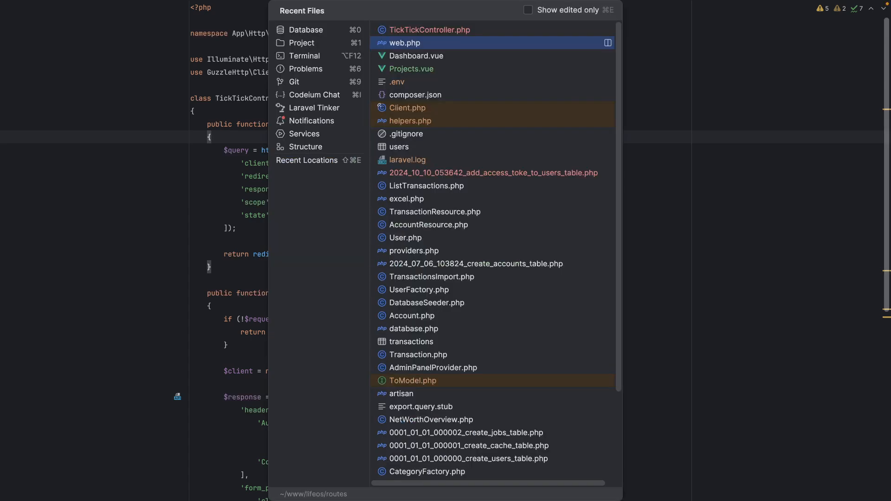
pyautogui.click(404, 42)
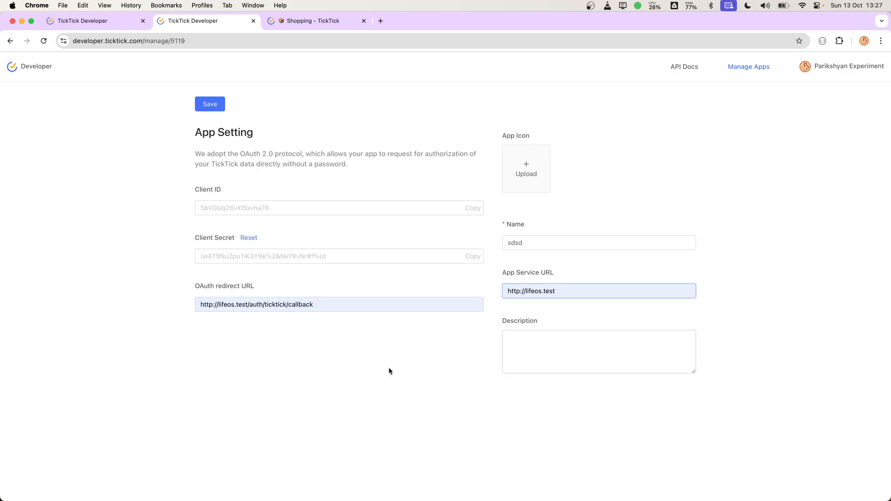
pyautogui.click(749, 66)
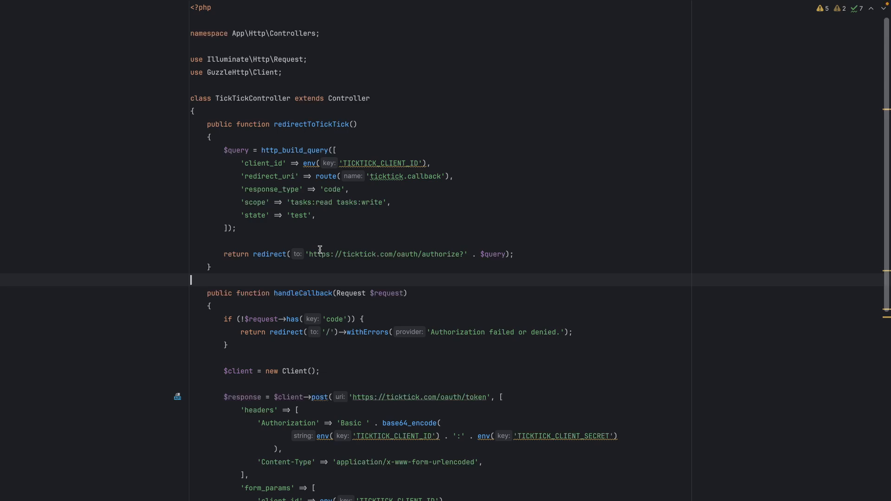
pyautogui.doubleClick(386, 254)
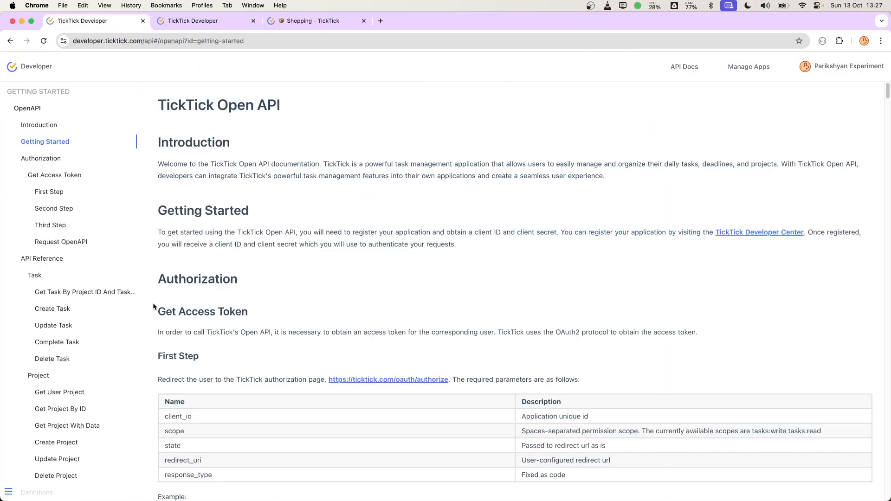
# Scroll the docs to Get Access Token's First Step, then open a new browser tab.
pyautogui.scroll(-3)
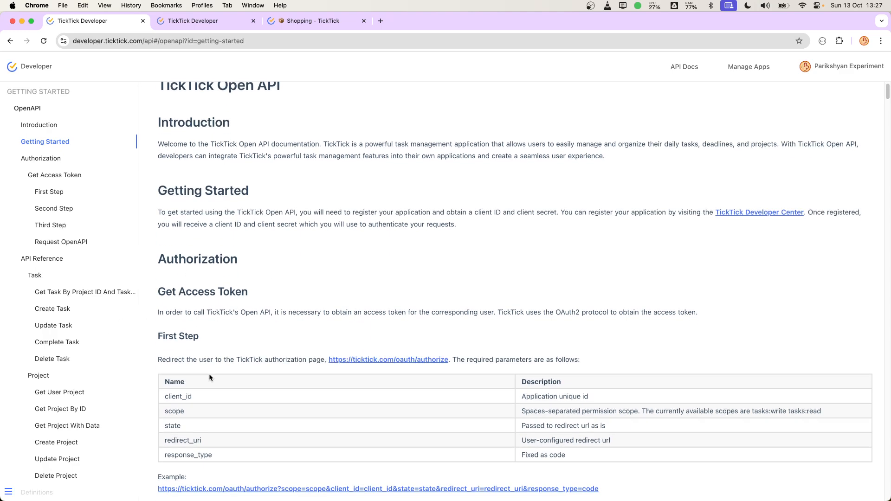
pyautogui.scroll(-3)
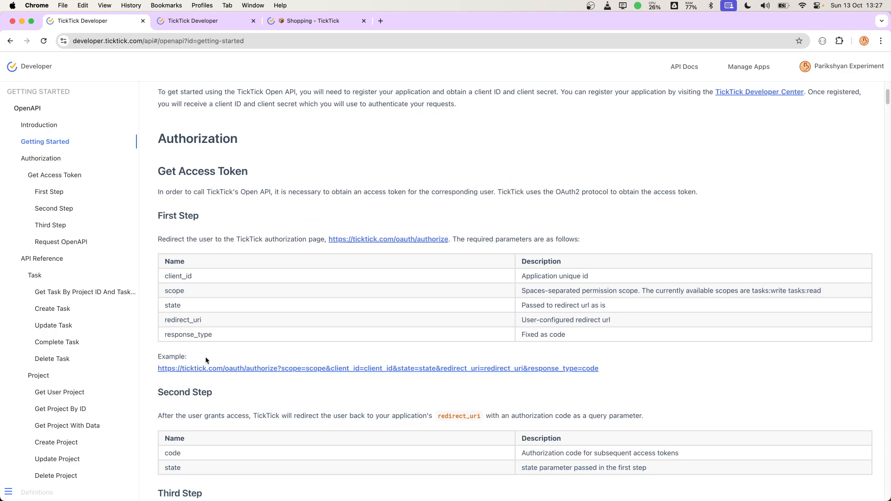
pyautogui.moveTo(266, 318)
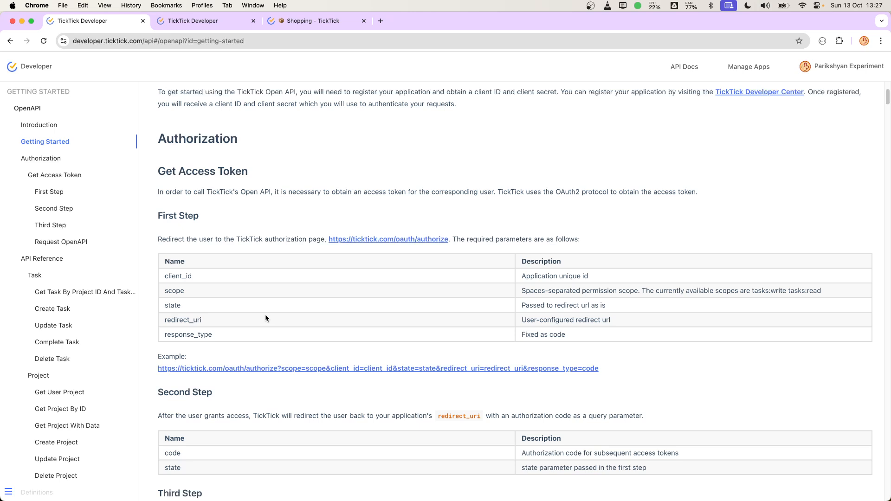
pyautogui.moveTo(347, 27)
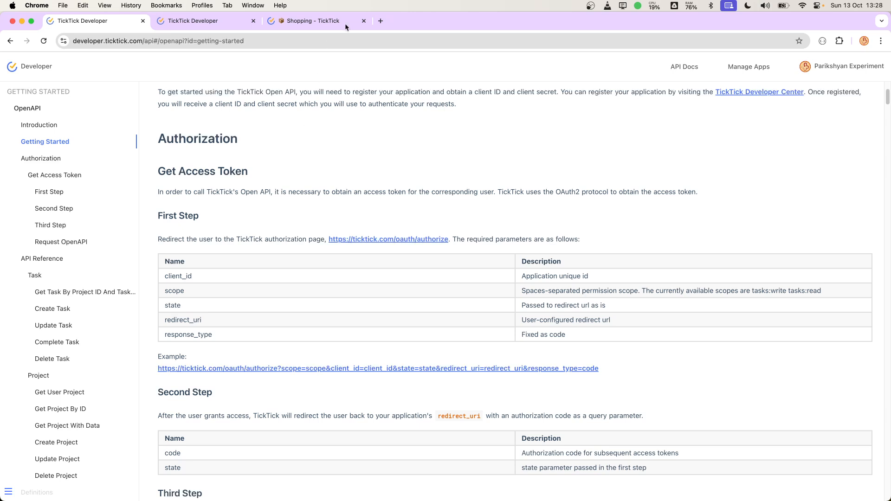
pyautogui.click(380, 21)
pyautogui.write('lifeos.test/auth/ticktick')
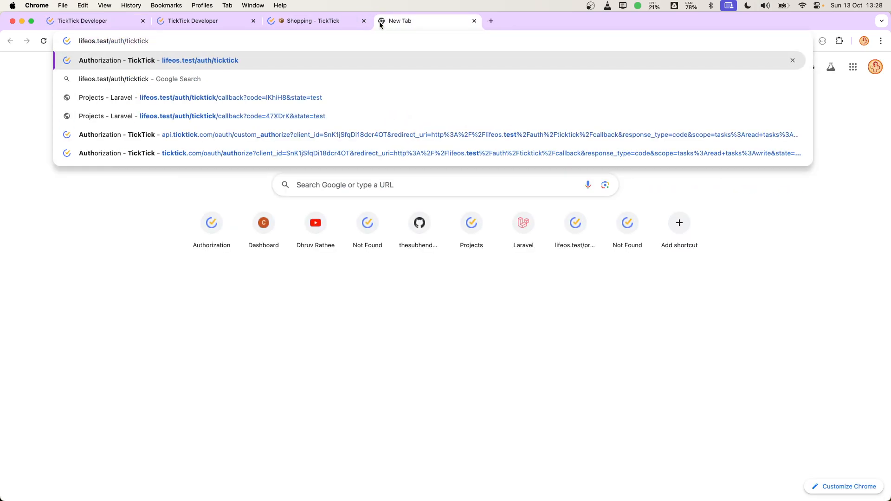
# Load lifeos.test/auth/ticktick and Allow access, redirecting to the /project-details Projects page.
pyautogui.press('Return')
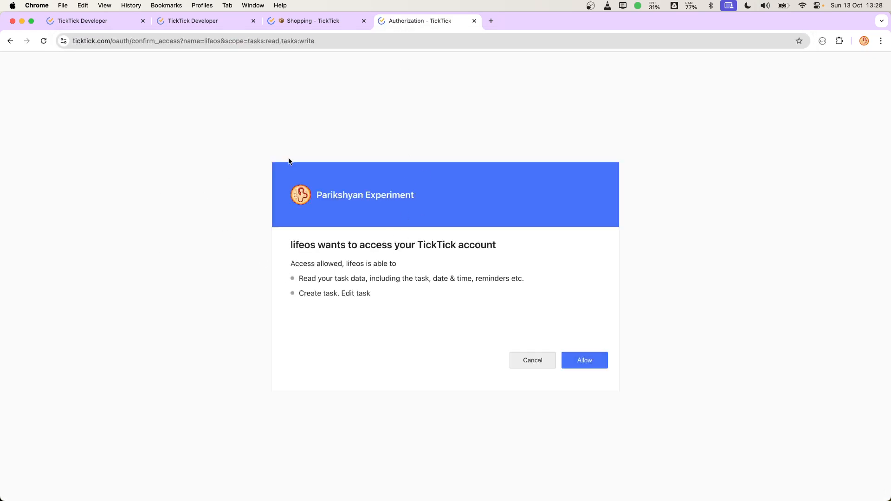
pyautogui.moveTo(386, 277)
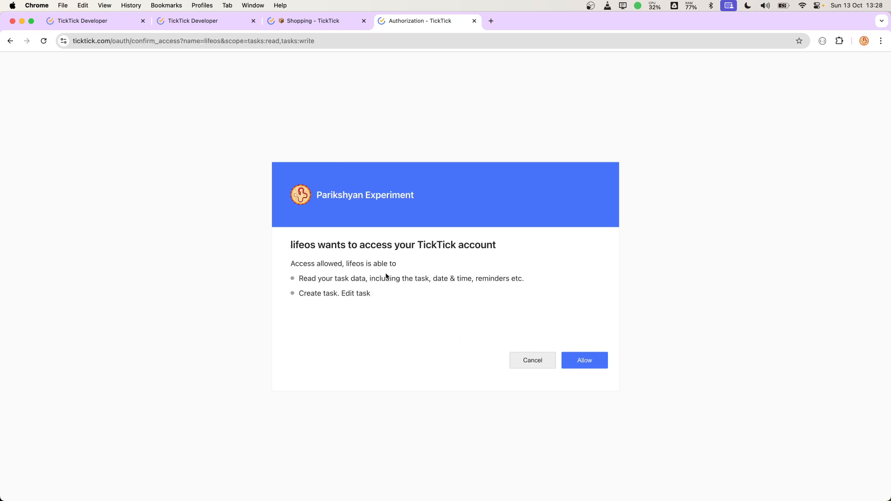
pyautogui.moveTo(557, 307)
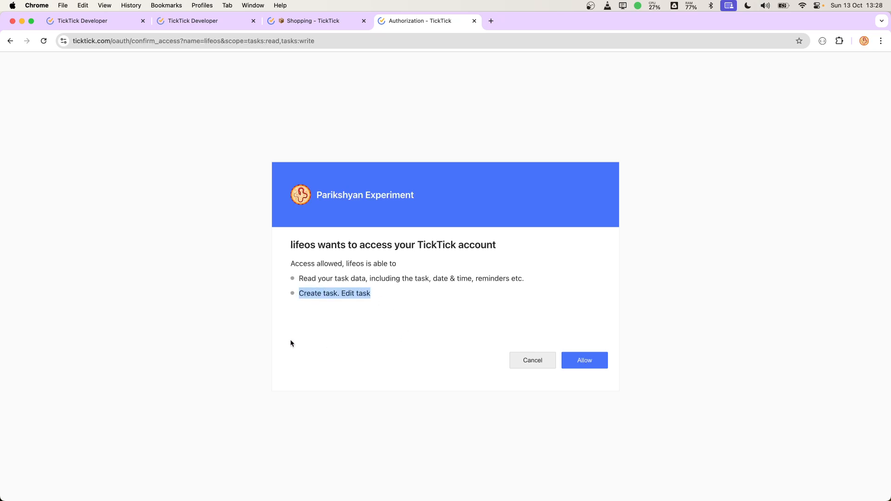
pyautogui.click(584, 360)
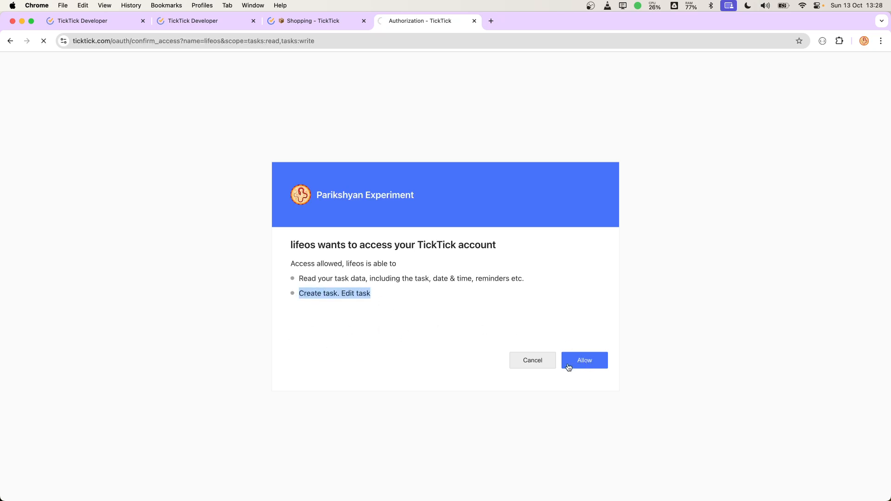
pyautogui.click(584, 359)
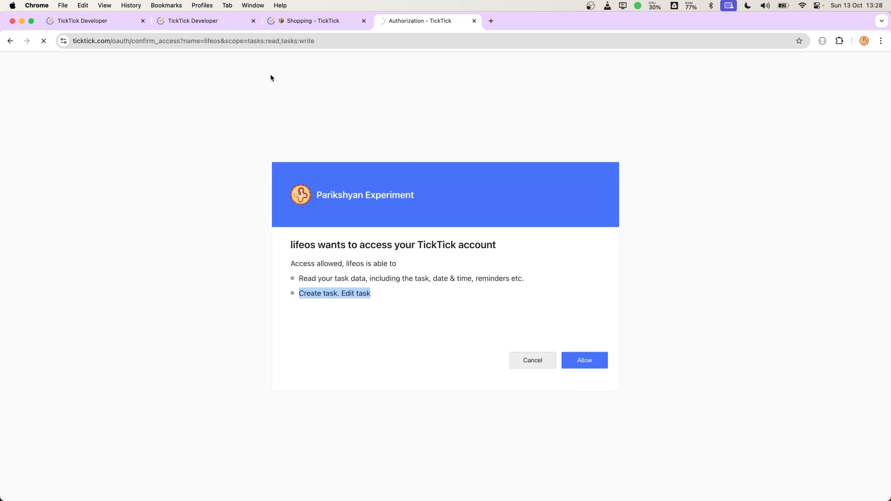
pyautogui.click(584, 359)
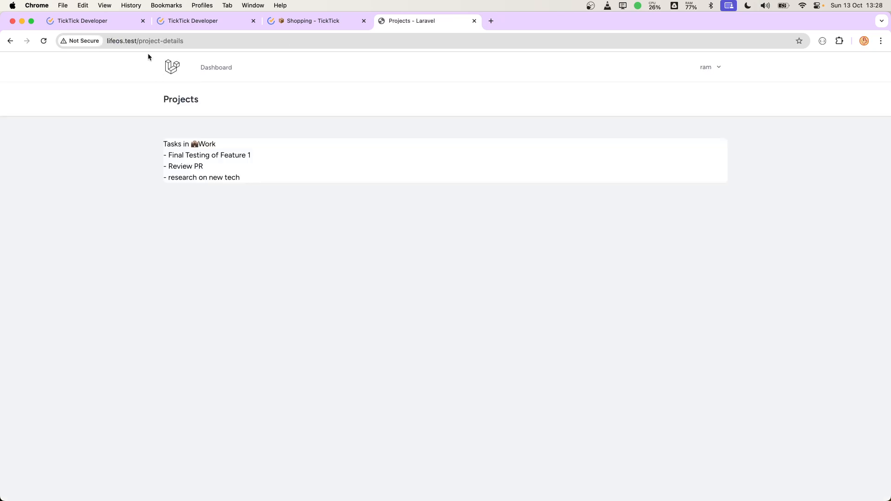
pyautogui.moveTo(161, 147)
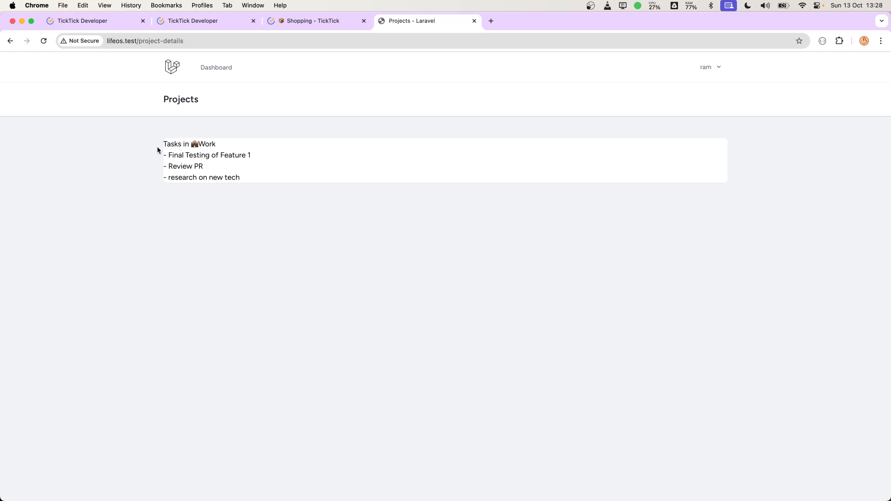
# Highlight the Work project in lifeos and compare it against TickTick's Work task list.
pyautogui.doubleClick(189, 144)
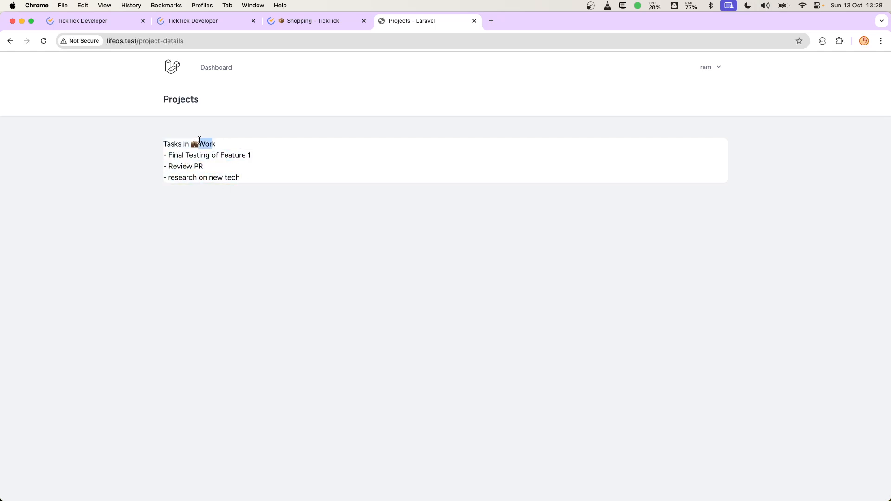
pyautogui.click(193, 20)
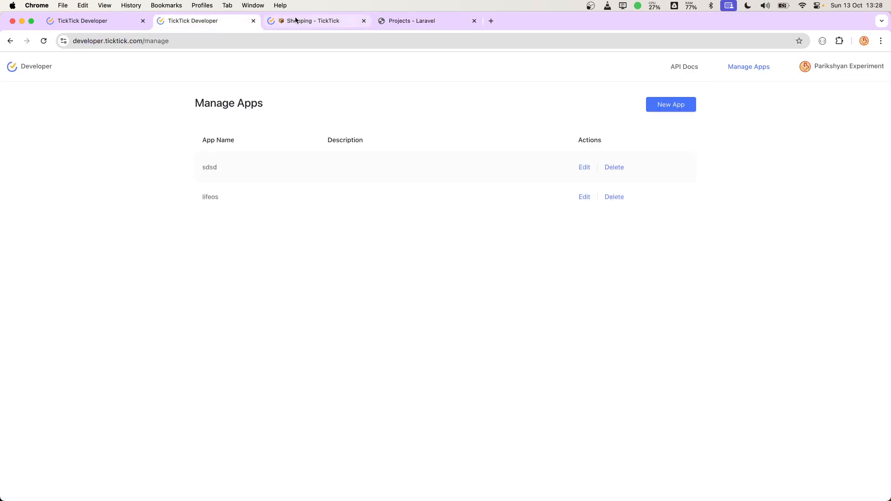
pyautogui.click(316, 20)
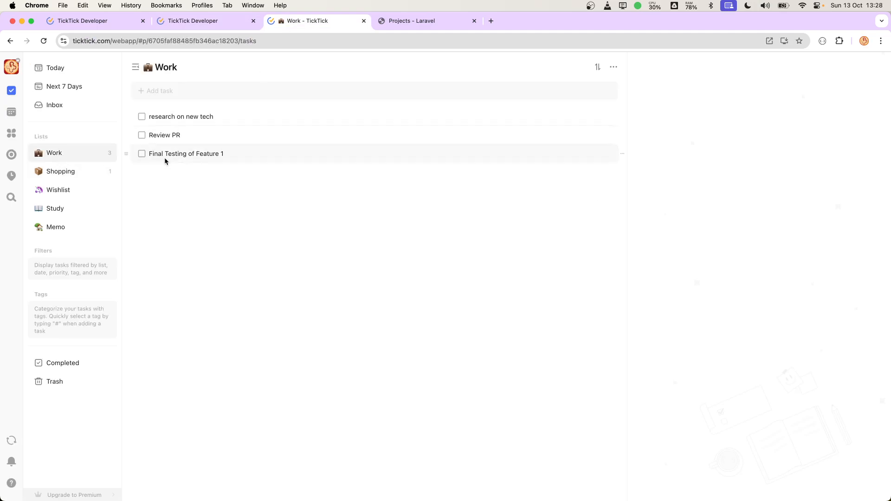
pyautogui.click(426, 21)
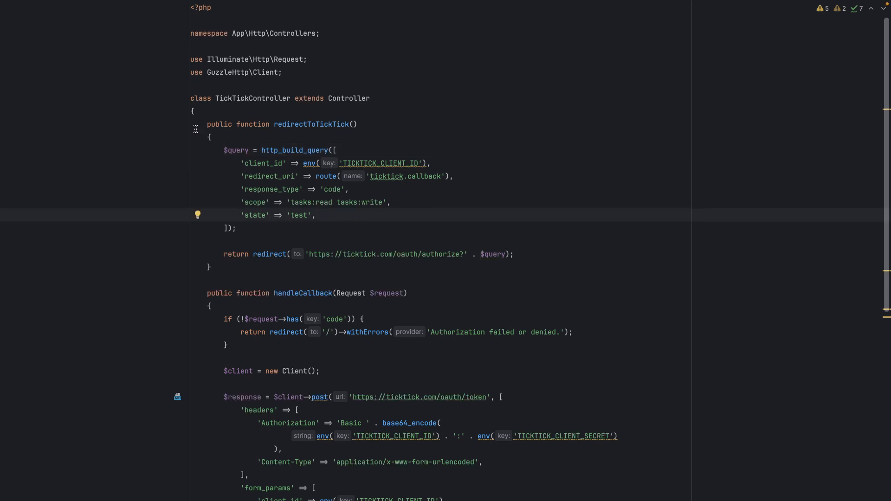
# Scroll through redirectToTickTick and handleCallback, reviewing the token exchange and access-token saving.
pyautogui.scroll(-3)
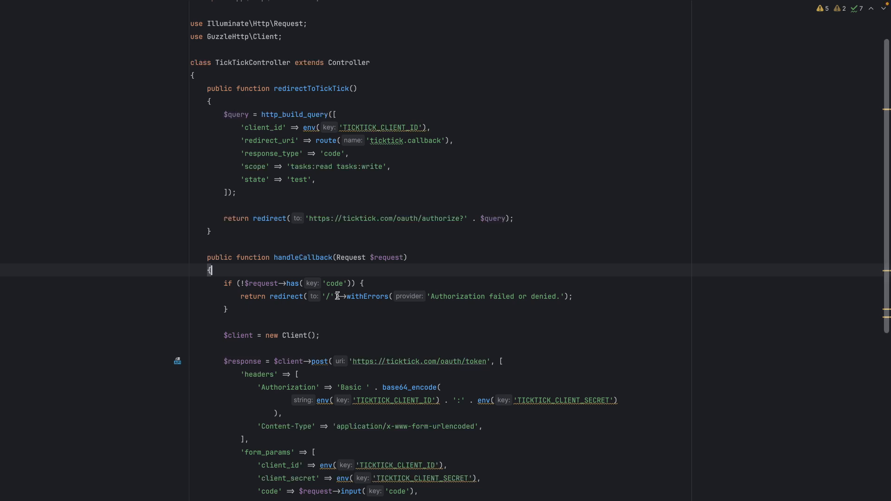
pyautogui.doubleClick(335, 283)
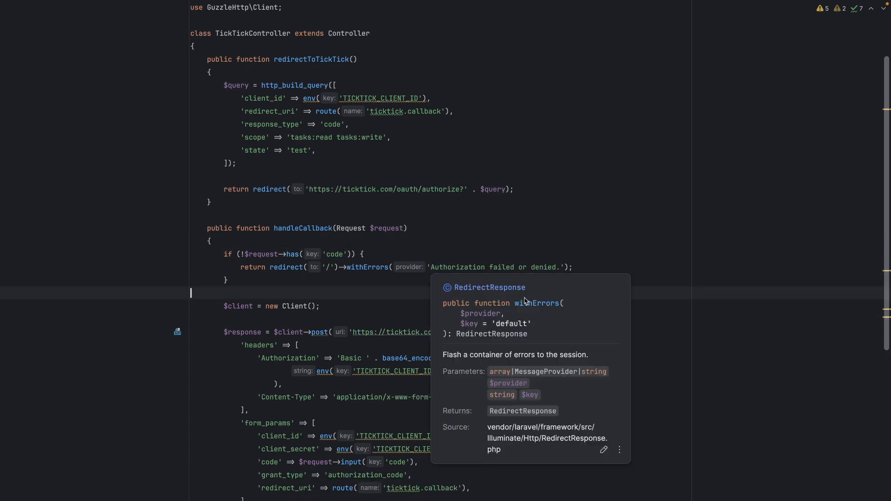
pyautogui.scroll(-3)
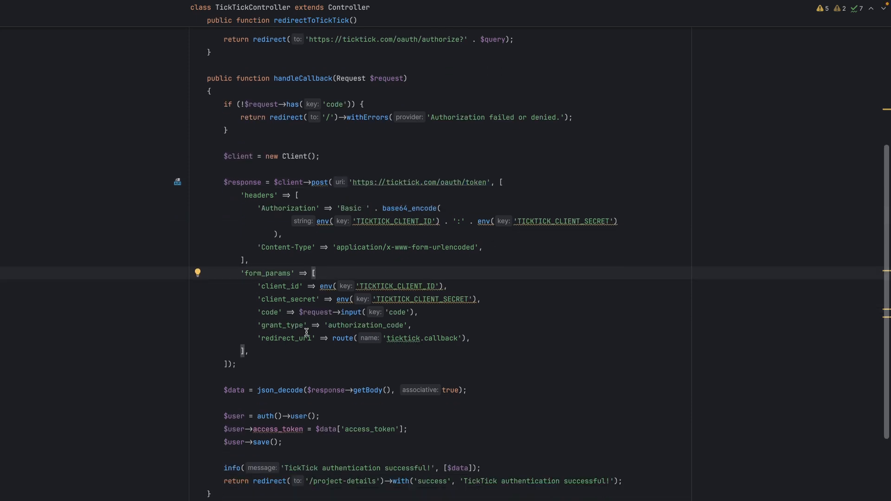
pyautogui.scroll(3)
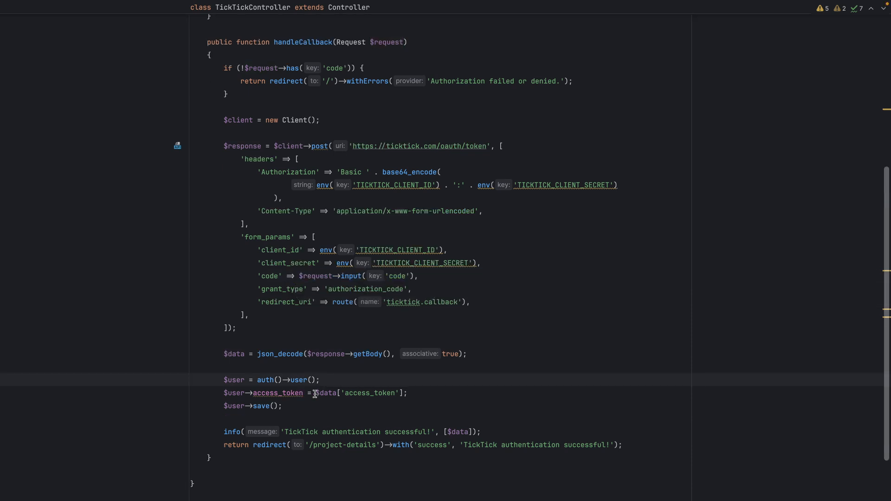
pyautogui.doubleClick(234, 354)
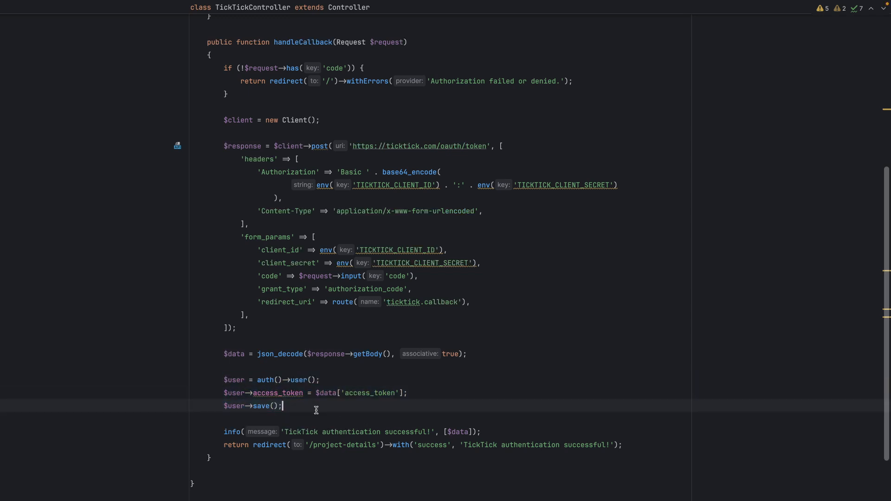
pyautogui.scroll(3)
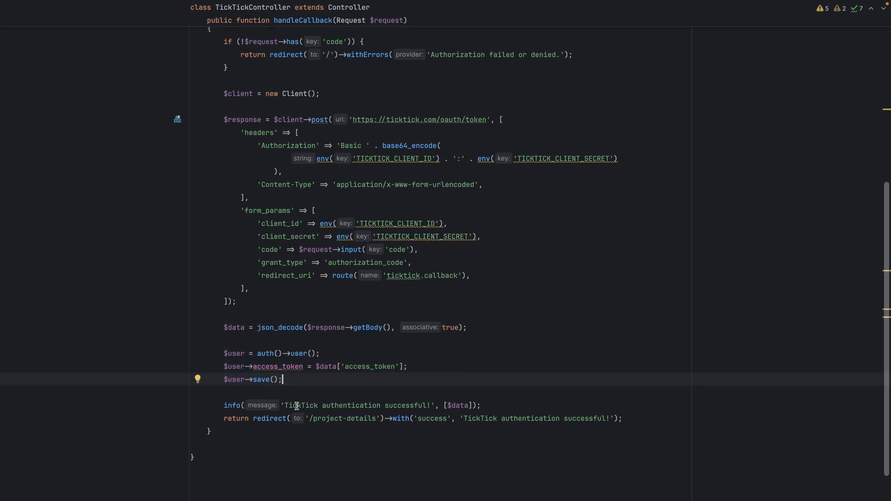
pyautogui.scroll(3)
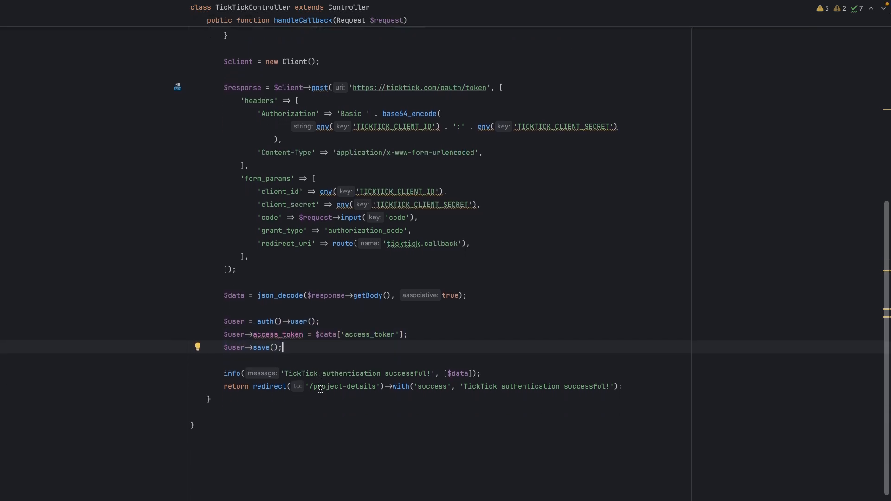
pyautogui.scroll(3)
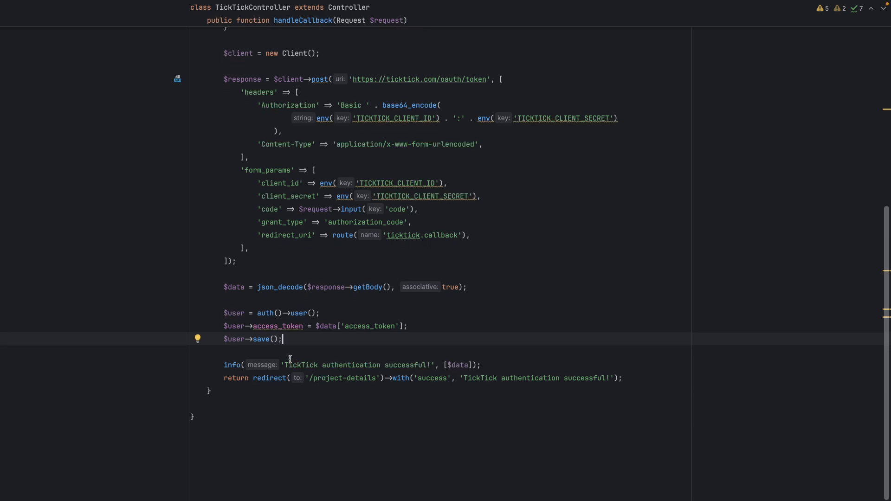
pyautogui.scroll(3)
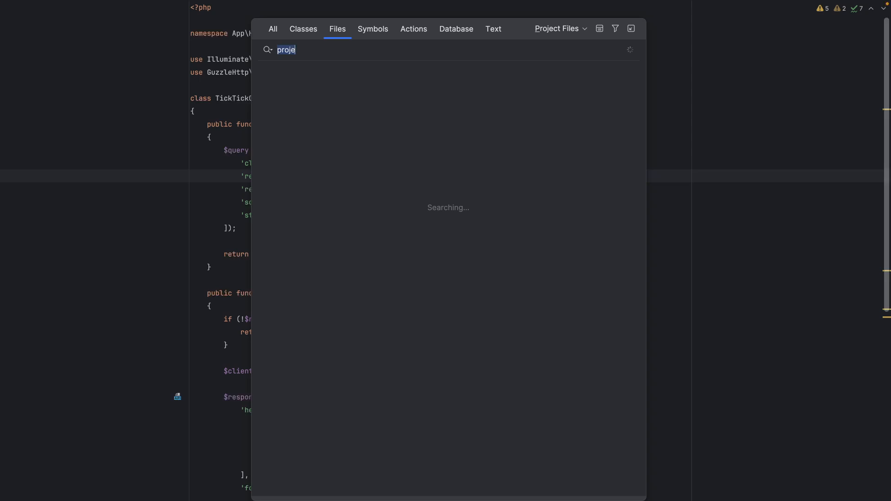
# Open the routes file and place the caret below the /project-details Guzzle API request.
pyautogui.press('Escape')
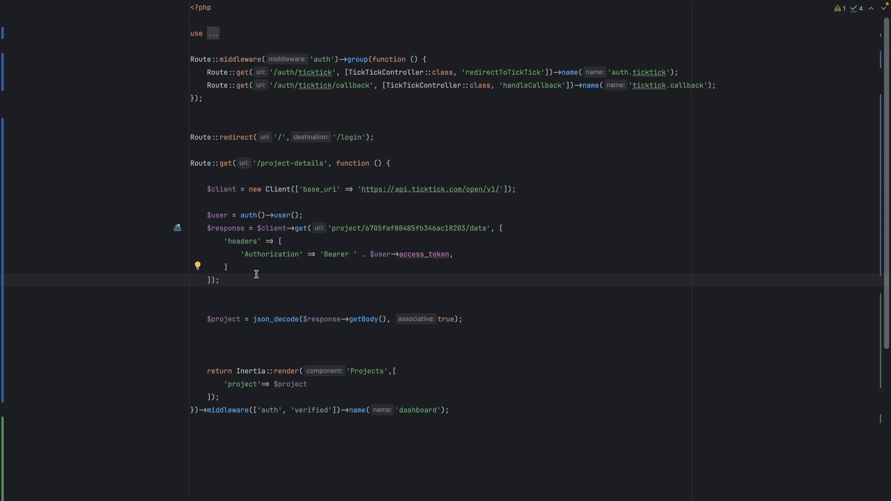
pyautogui.moveTo(195, 201)
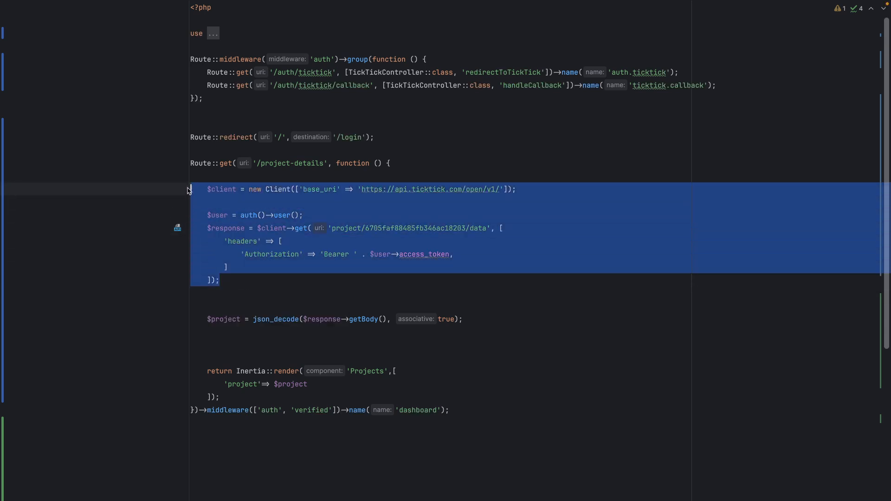
pyautogui.click(251, 246)
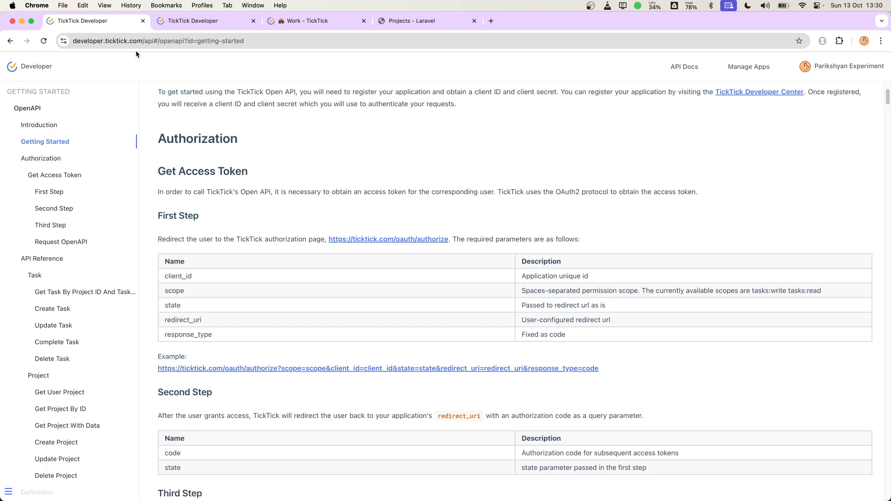
# Scroll the Getting Started docs through the Third Step to the Bearer authorization header section.
pyautogui.scroll(-3)
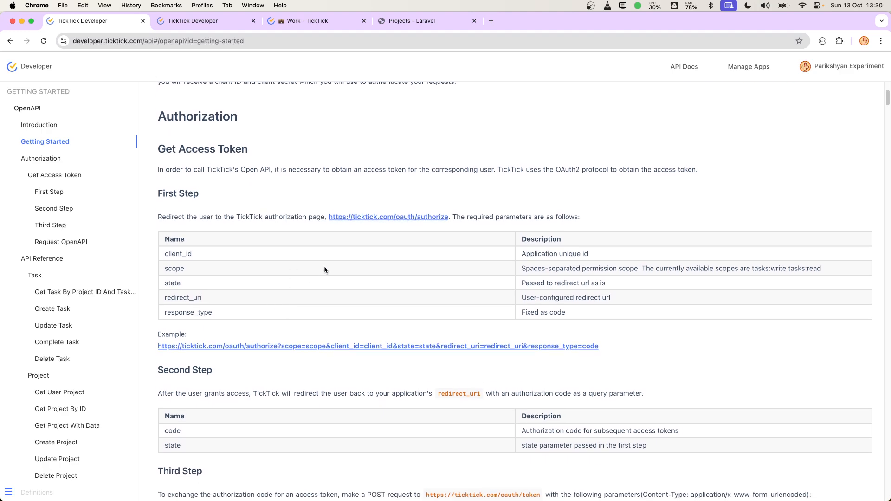
pyautogui.scroll(-3)
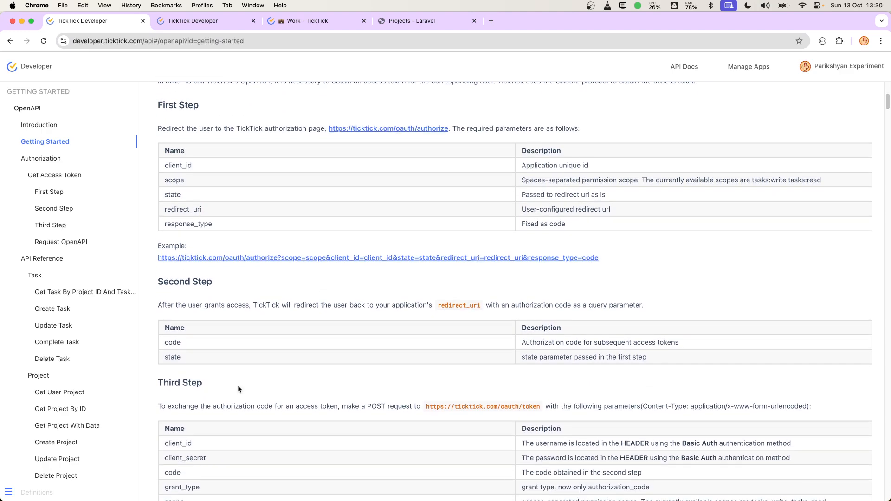
pyautogui.scroll(-3)
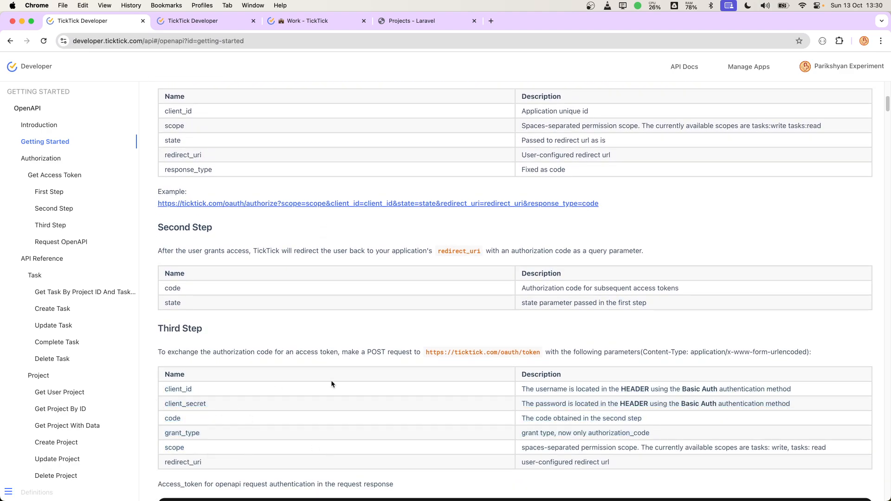
pyautogui.moveTo(381, 400)
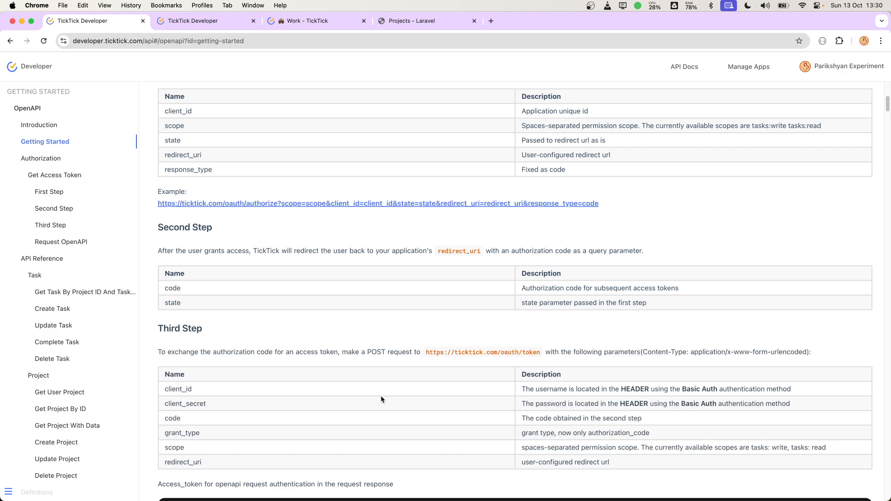
pyautogui.moveTo(336, 373)
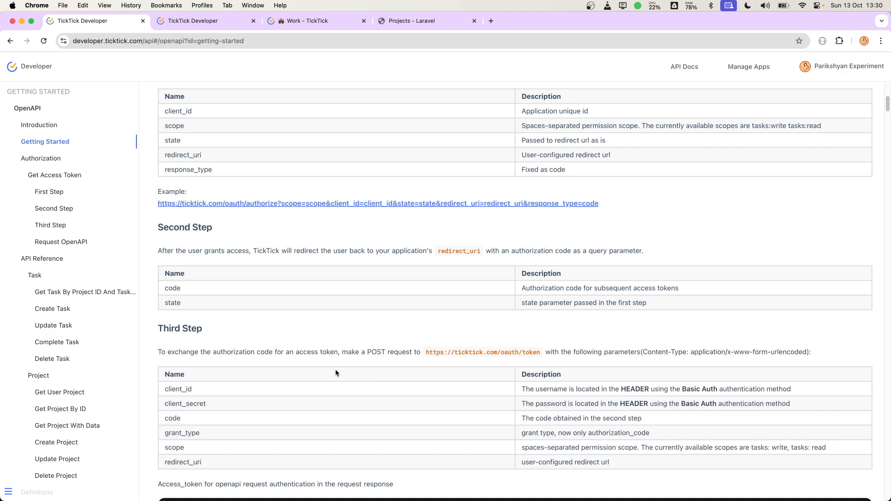
pyautogui.scroll(-3)
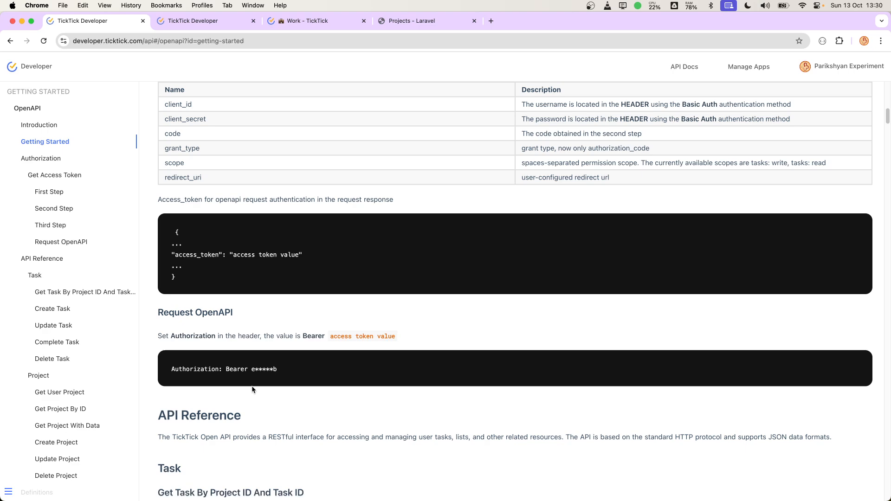
pyautogui.scroll(3)
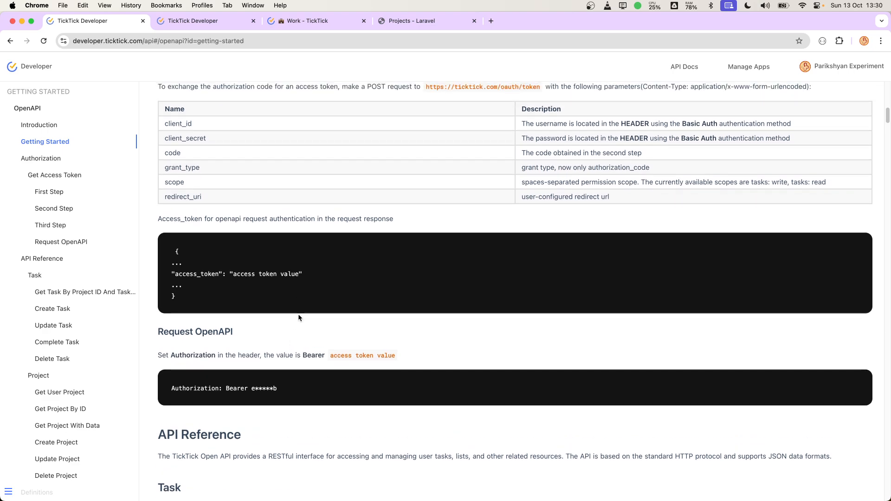
pyautogui.scroll(-3)
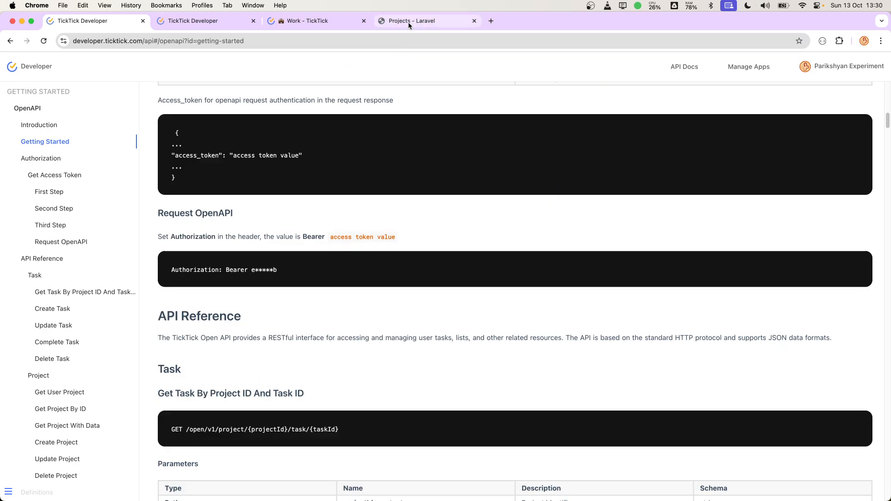
pyautogui.click(307, 21)
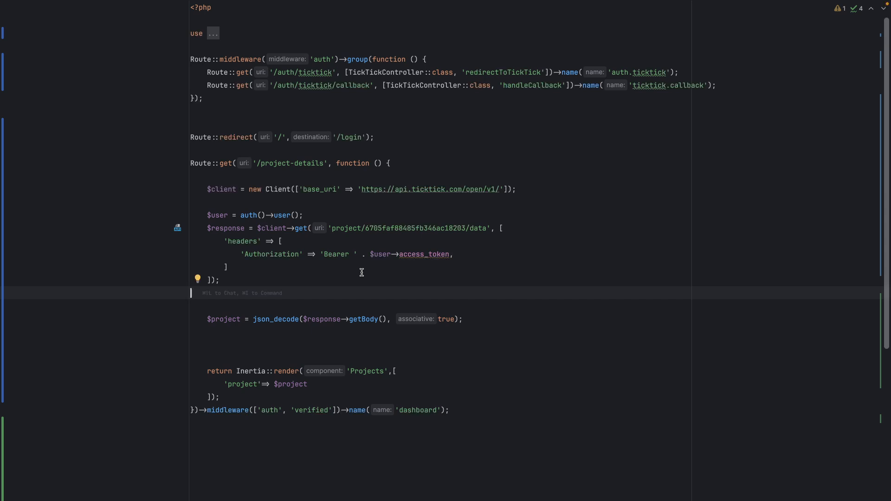
pyautogui.moveTo(361, 272)
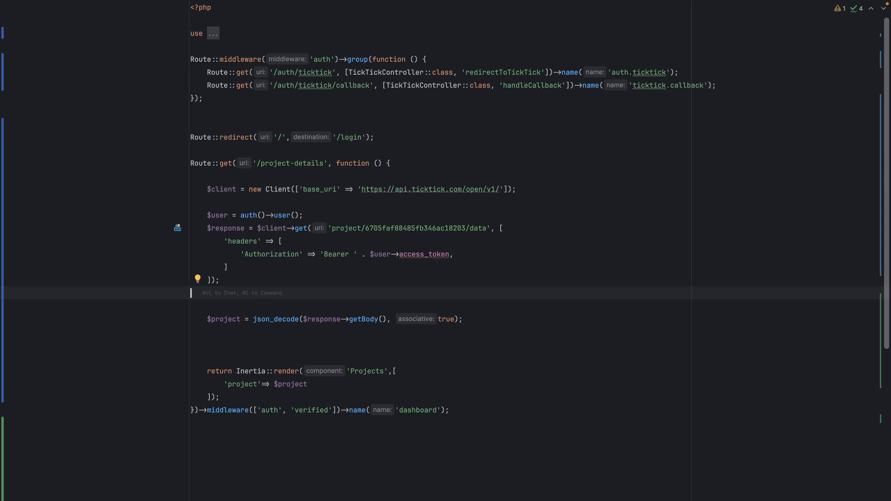